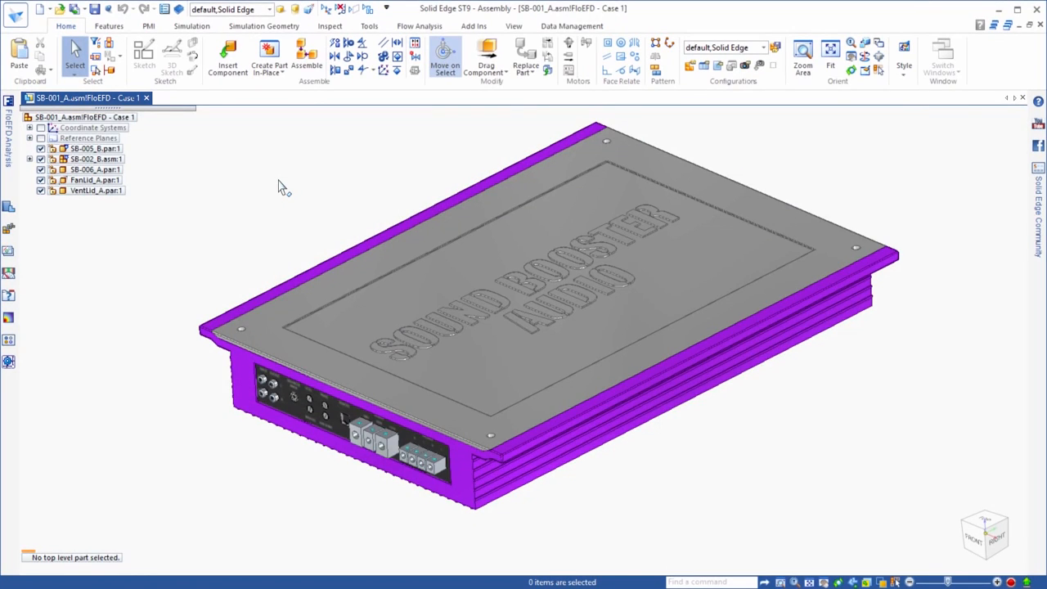
mouse_move(288, 182)
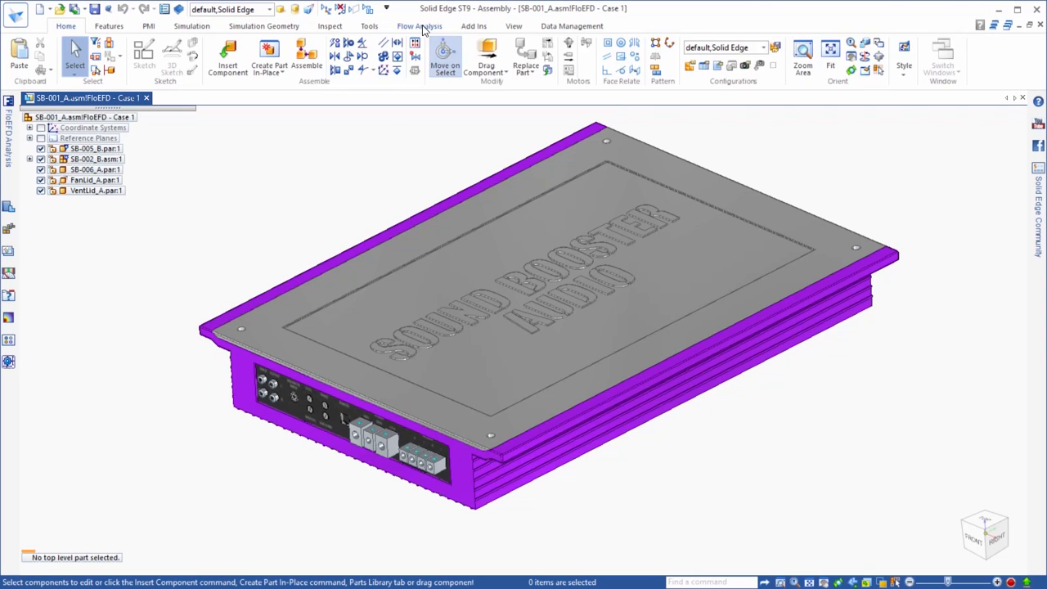
Show the Flow Analysis tools and hide the lid so the circuit board is exposed.
click(419, 27)
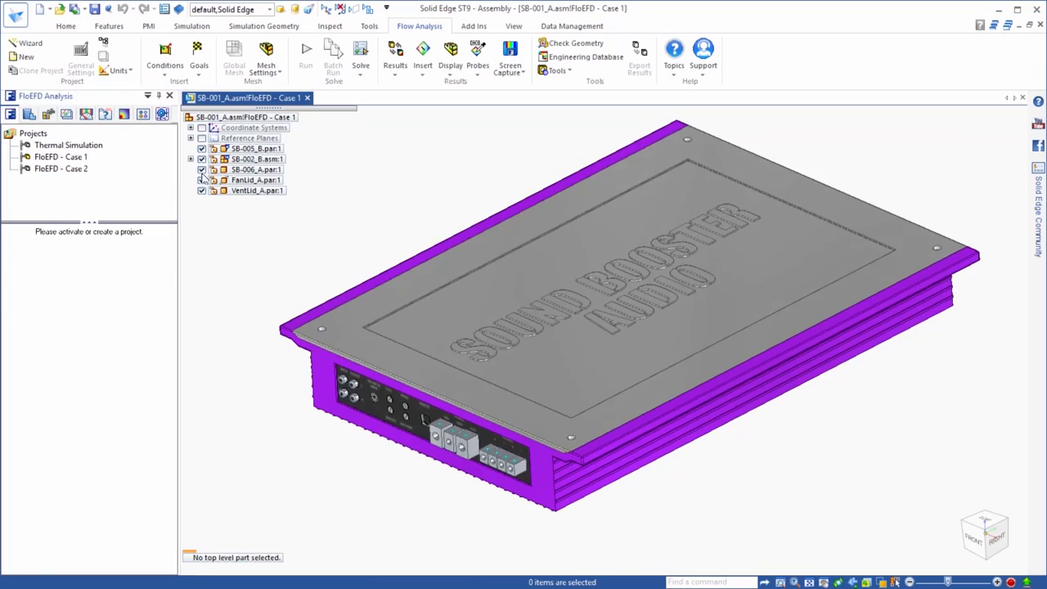
click(203, 169)
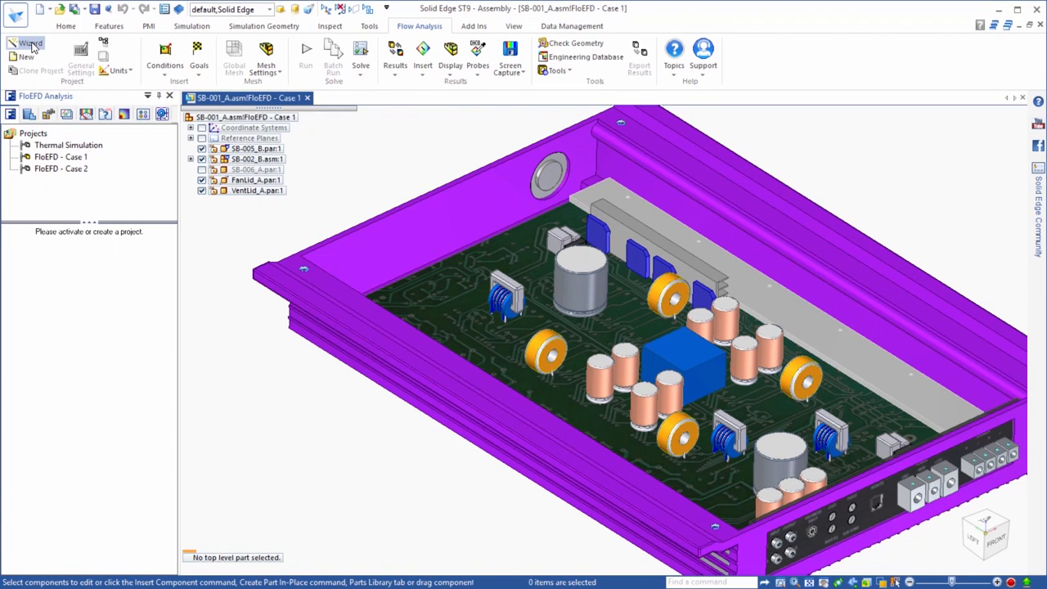
Start a new wizard project named 'Case 1' with Electronics units and heat conduction in solids enabled.
click(29, 42)
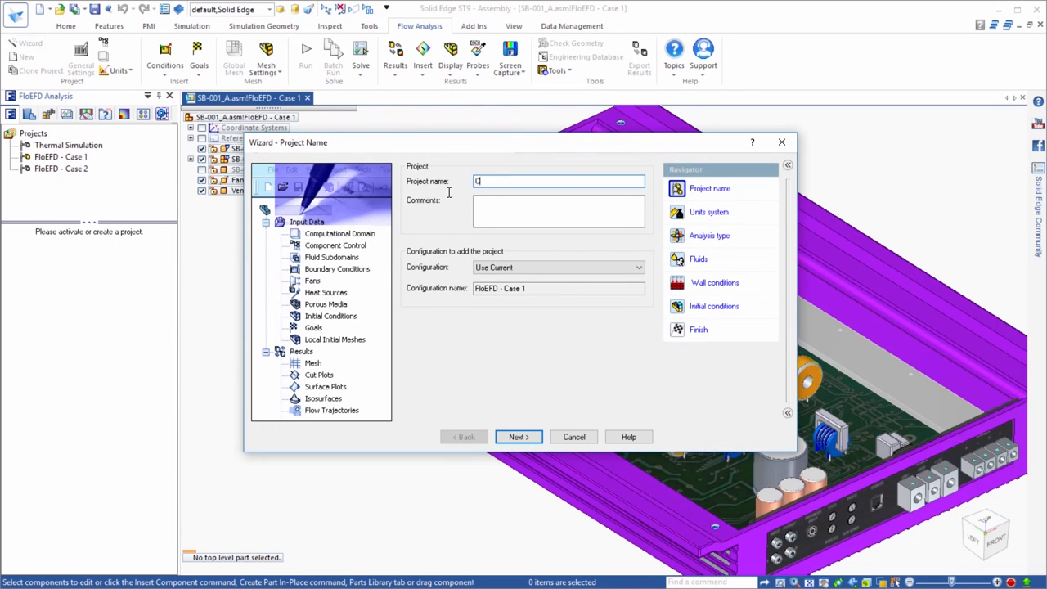
text(Case 1)
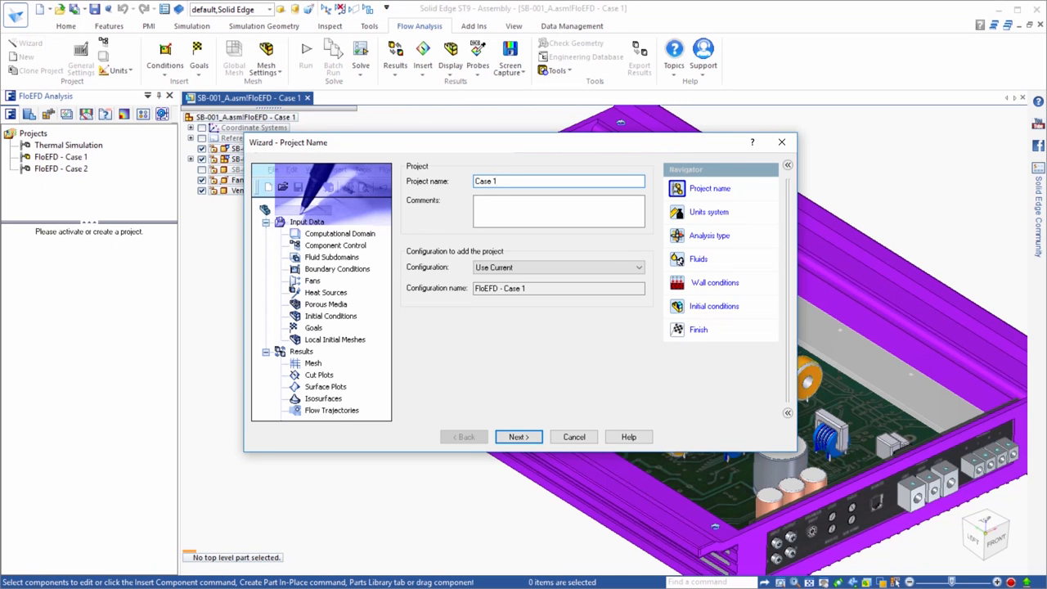
click(519, 435)
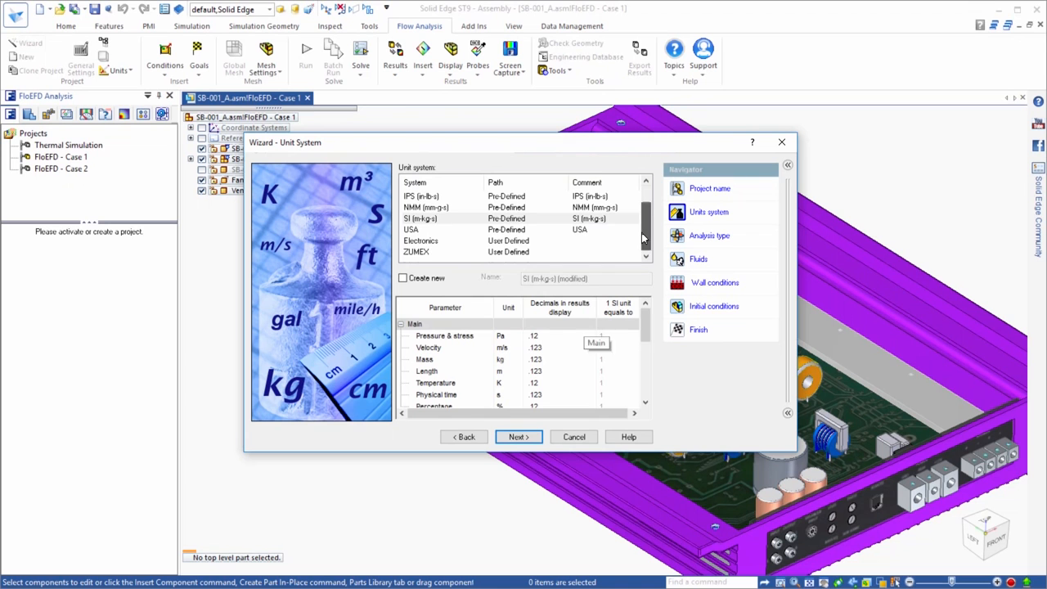
click(420, 241)
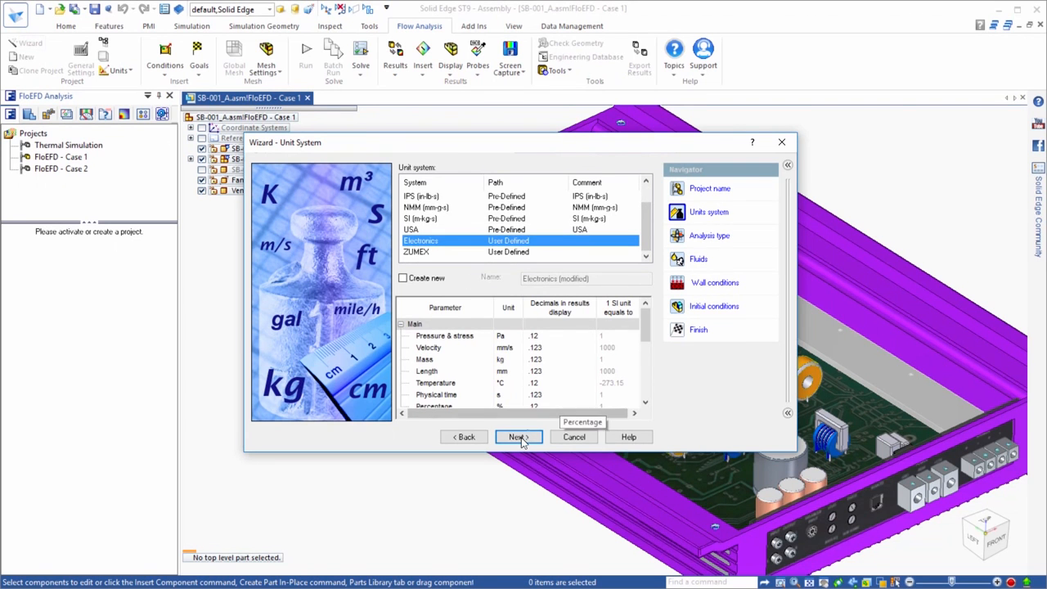
click(517, 436)
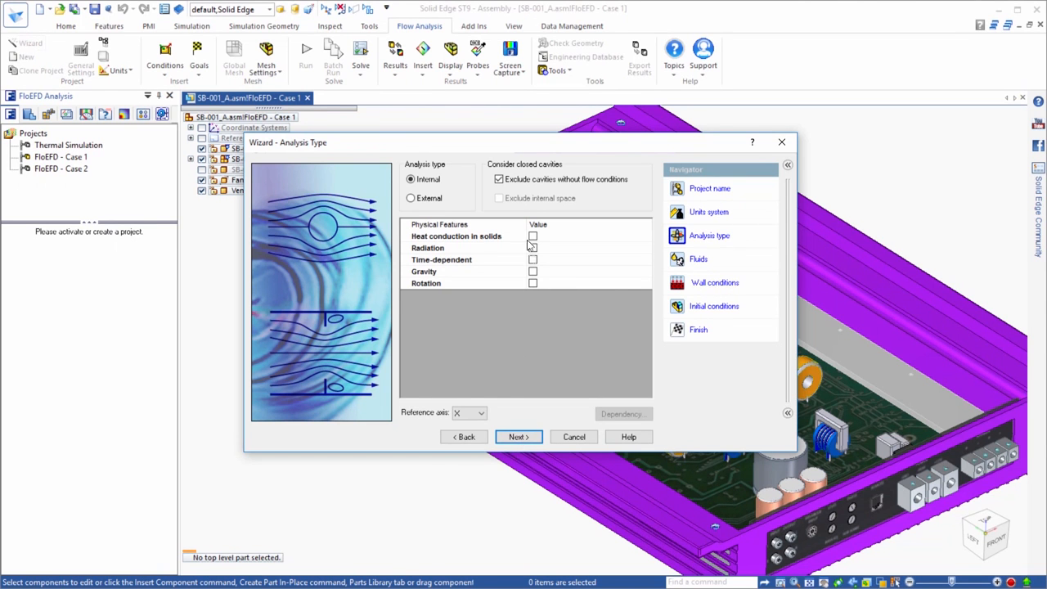
click(534, 235)
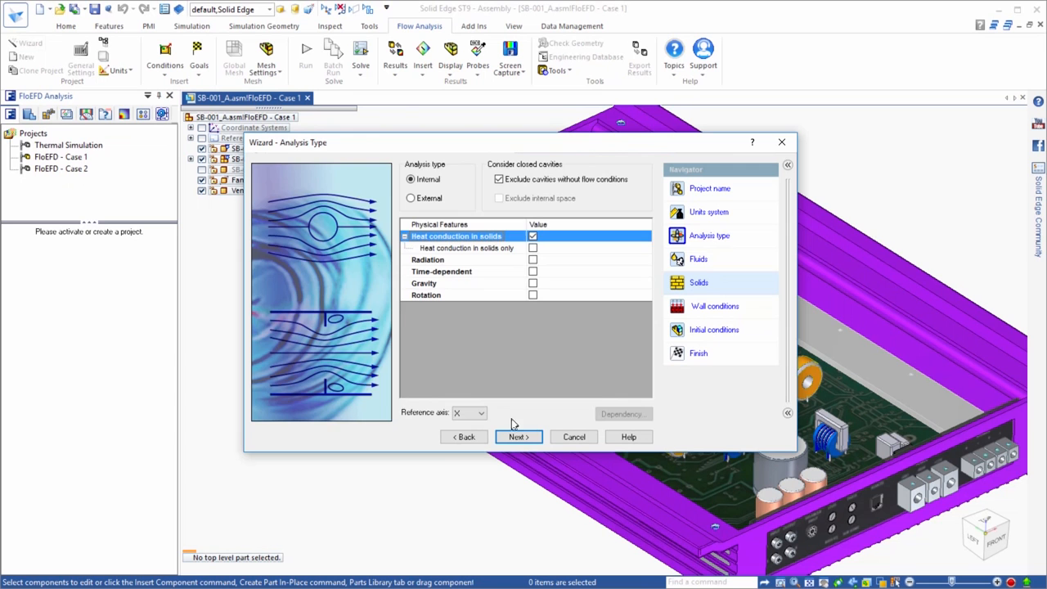
click(518, 435)
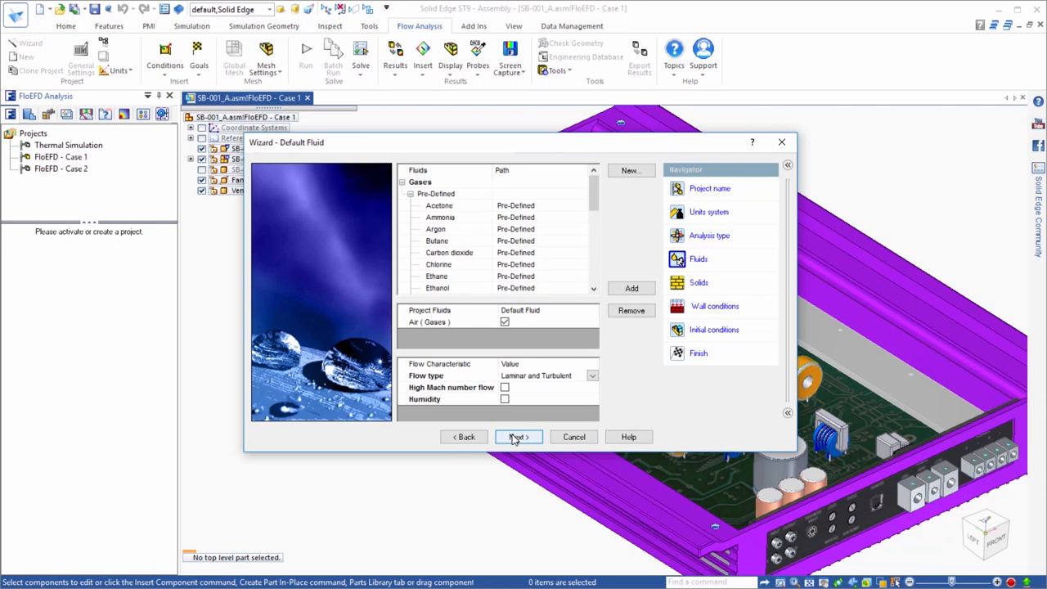
Make predefined Aluminum the default solid material for the project.
click(519, 437)
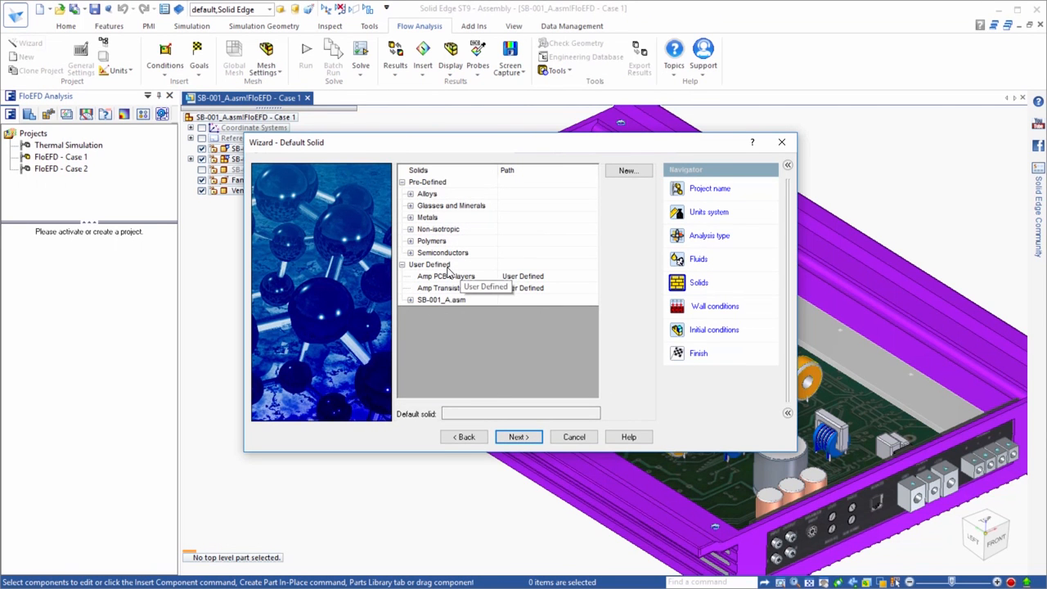
click(411, 216)
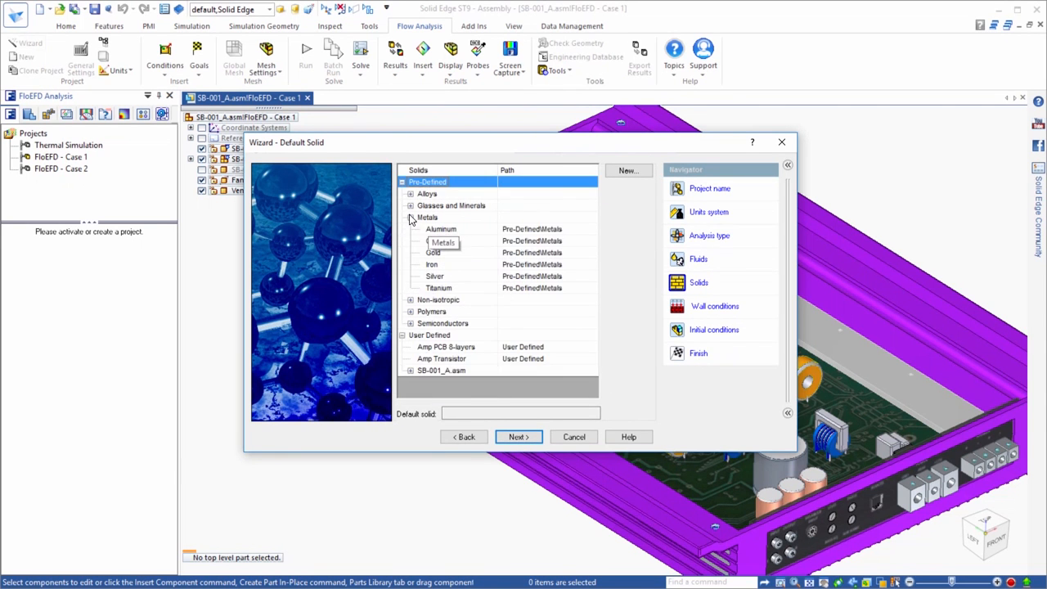
click(442, 230)
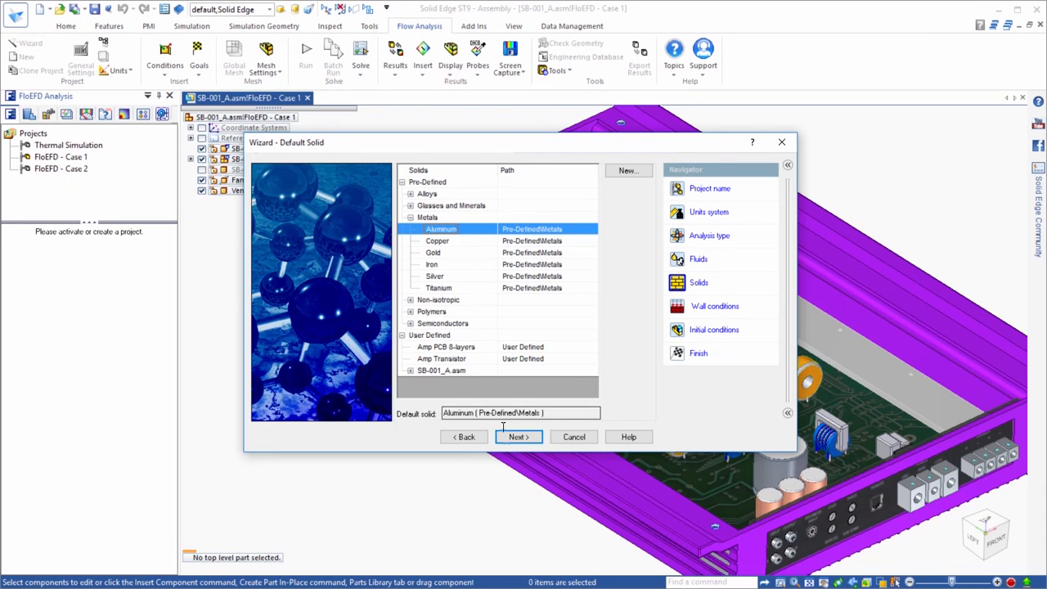
click(519, 437)
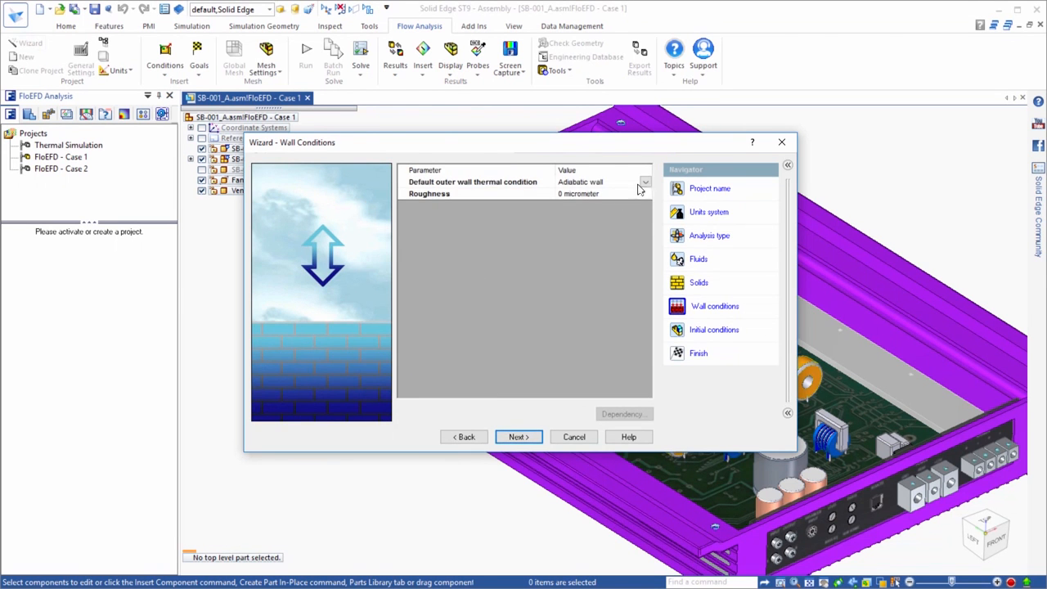
Set outer walls to a heat transfer coefficient, keep 25 °C initial conditions, and finish the wizard.
click(644, 182)
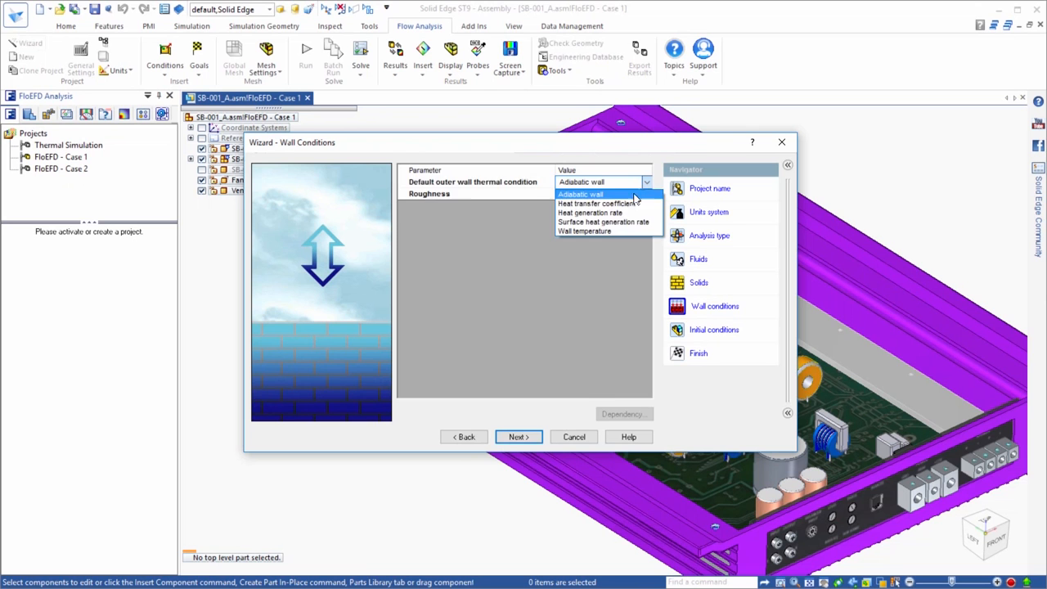
click(602, 202)
text(25)
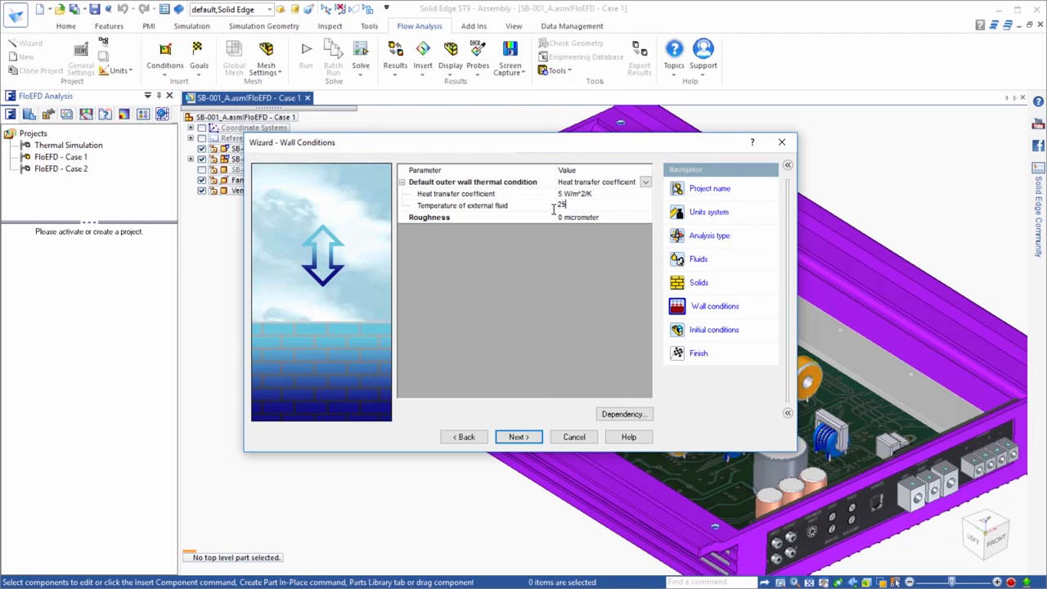
click(519, 436)
text(25)
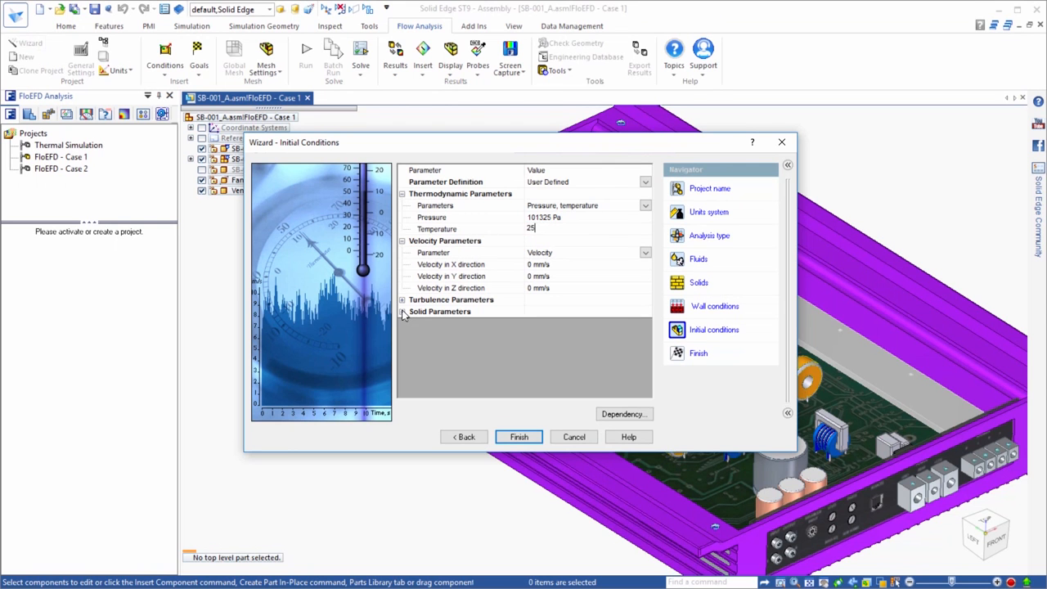
click(402, 311)
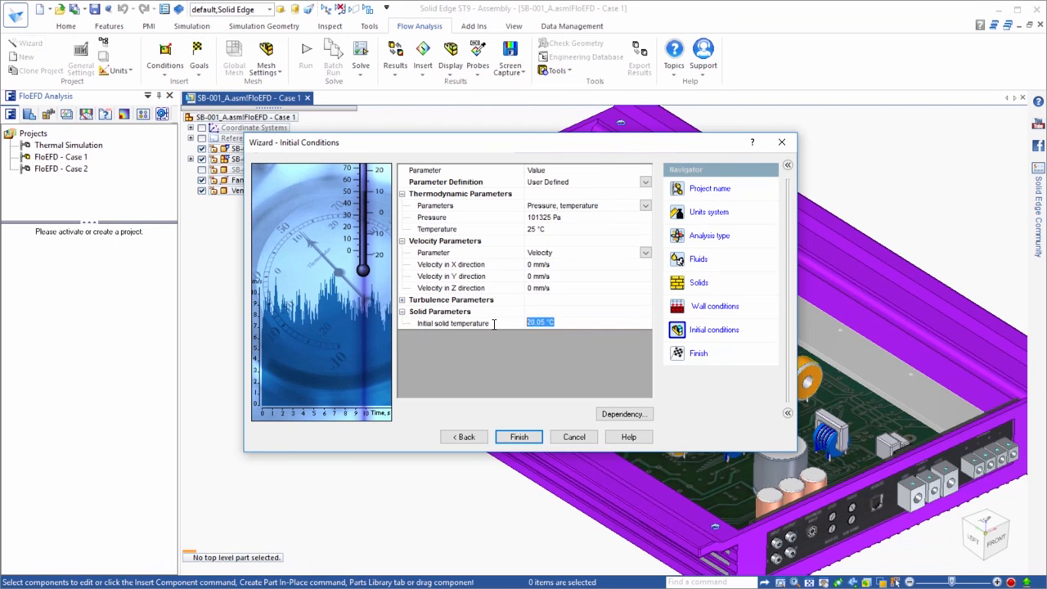
click(519, 437)
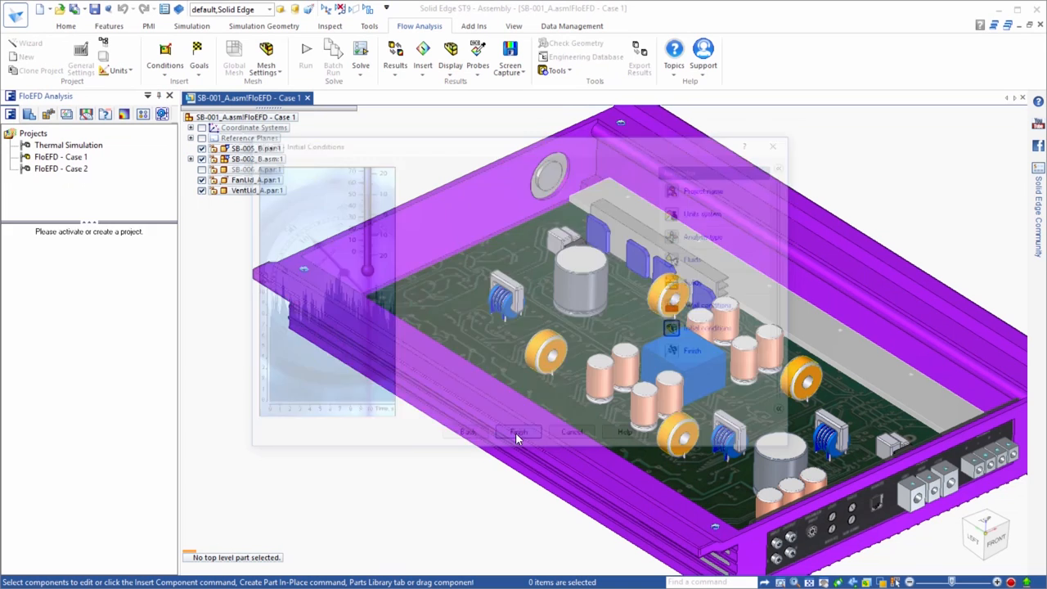
Hide the computational domain box and begin a solid material assignment.
click(517, 433)
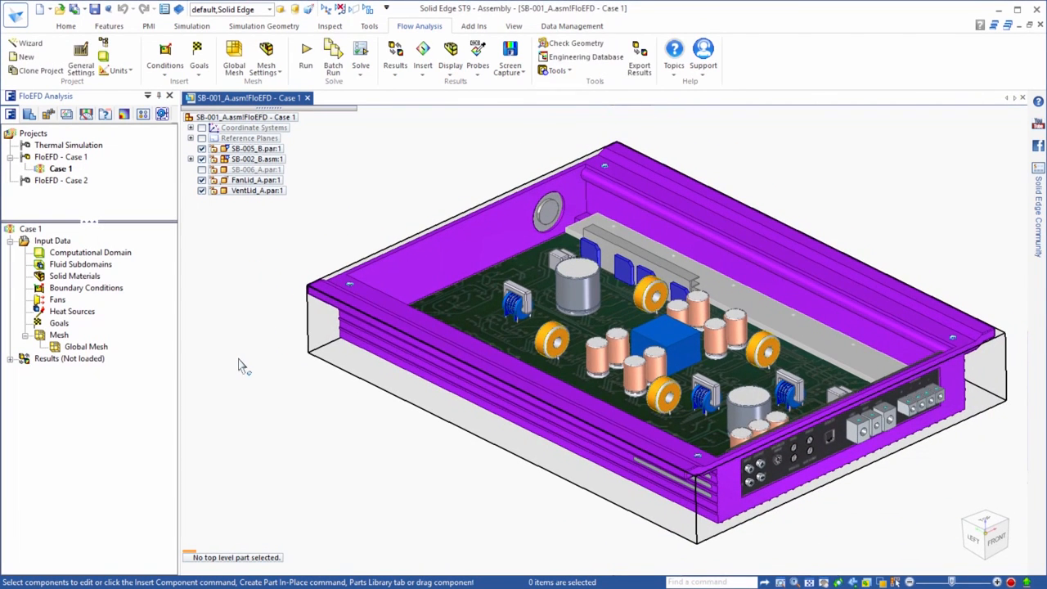
mouse_move(238, 364)
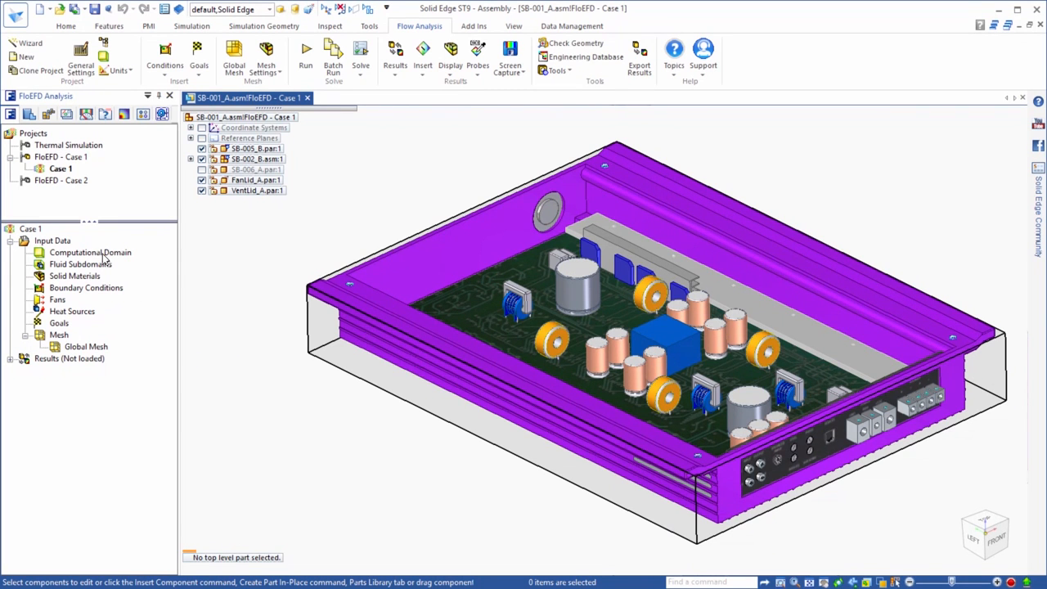
right_click(90, 252)
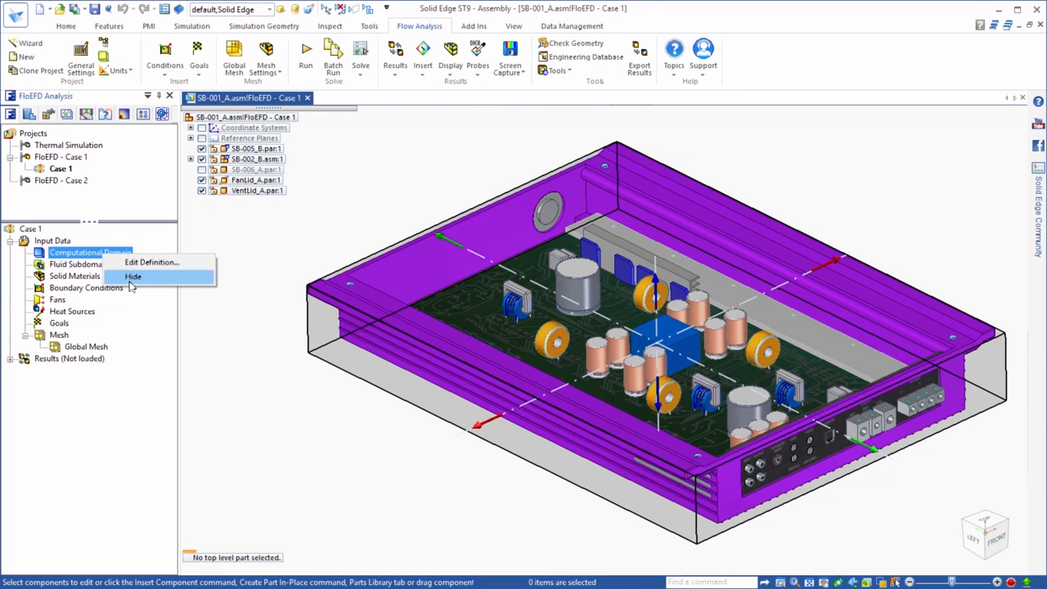
click(133, 276)
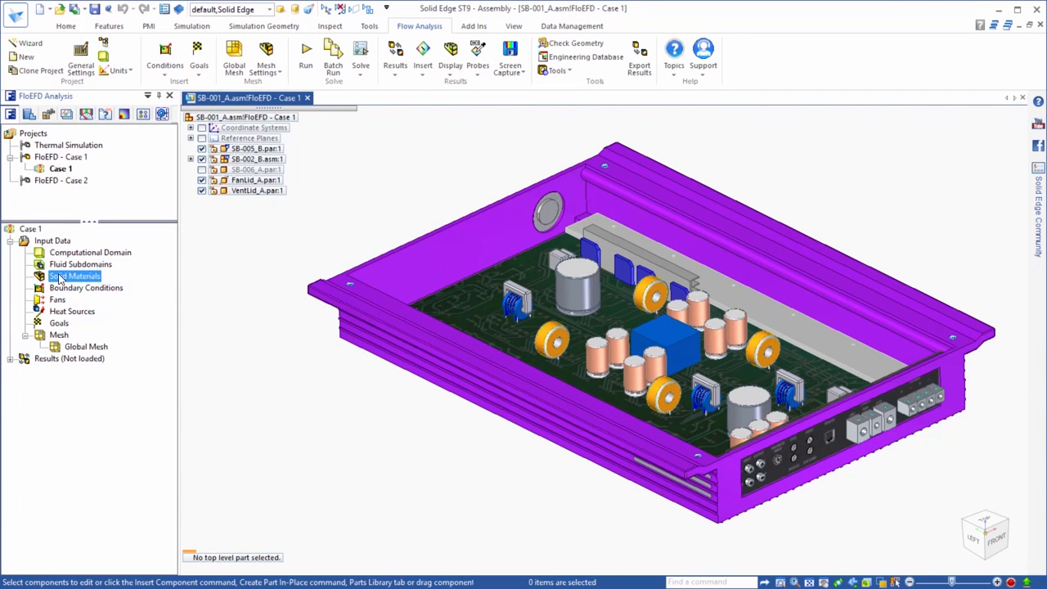
double_click(75, 274)
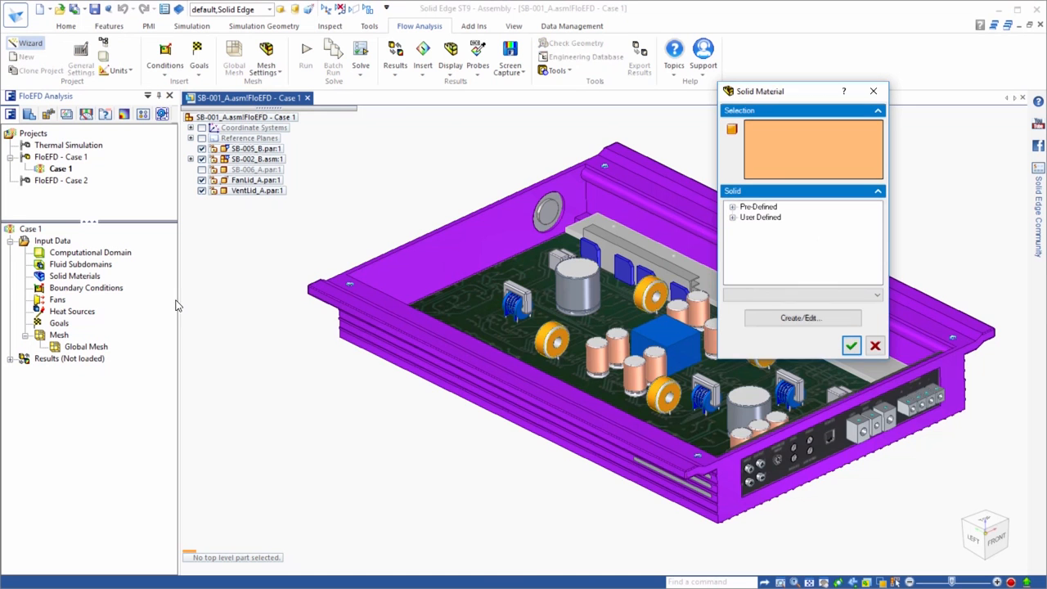
Assign the user-defined Amp PCB 8-layers material to the board with anisotropy axis Z.
click(458, 297)
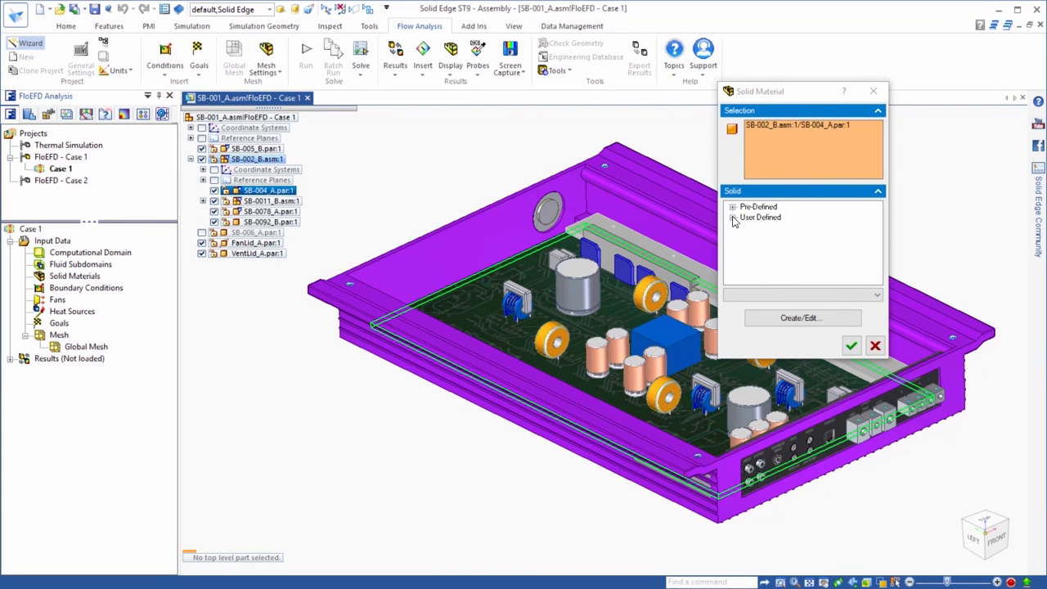
click(733, 217)
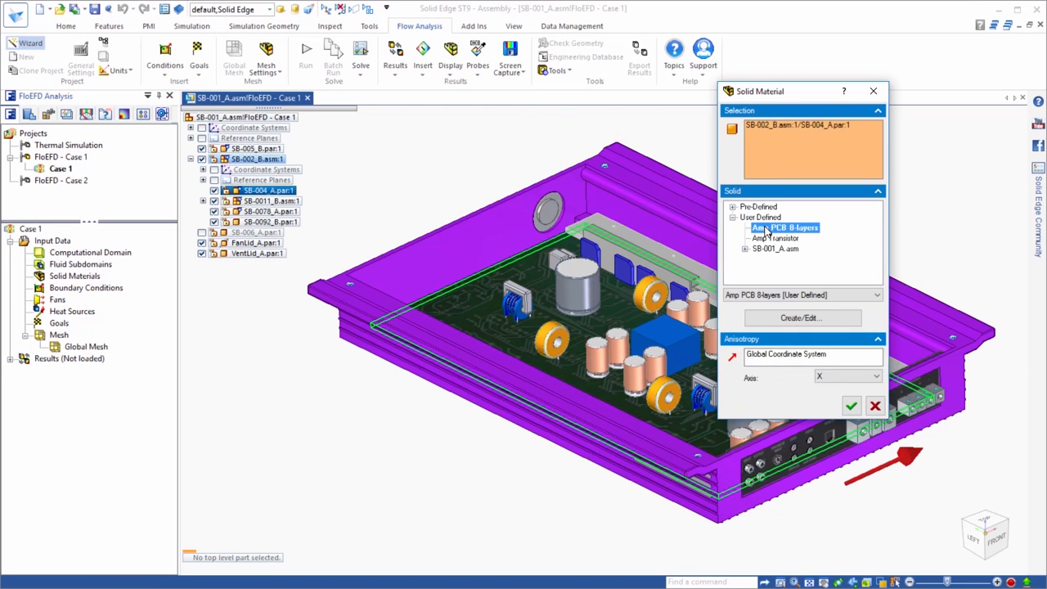
click(875, 377)
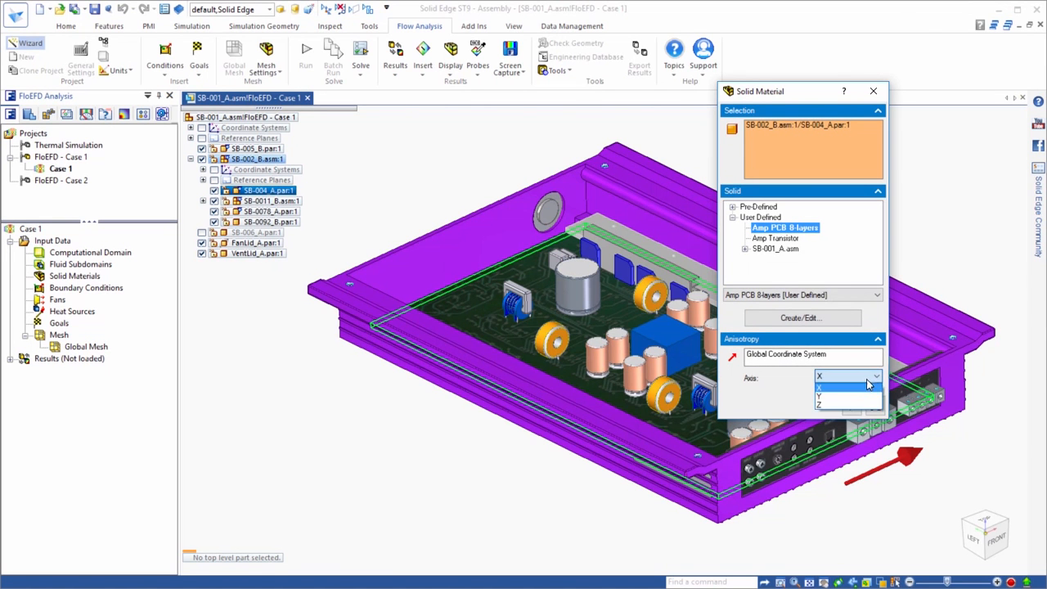
click(818, 403)
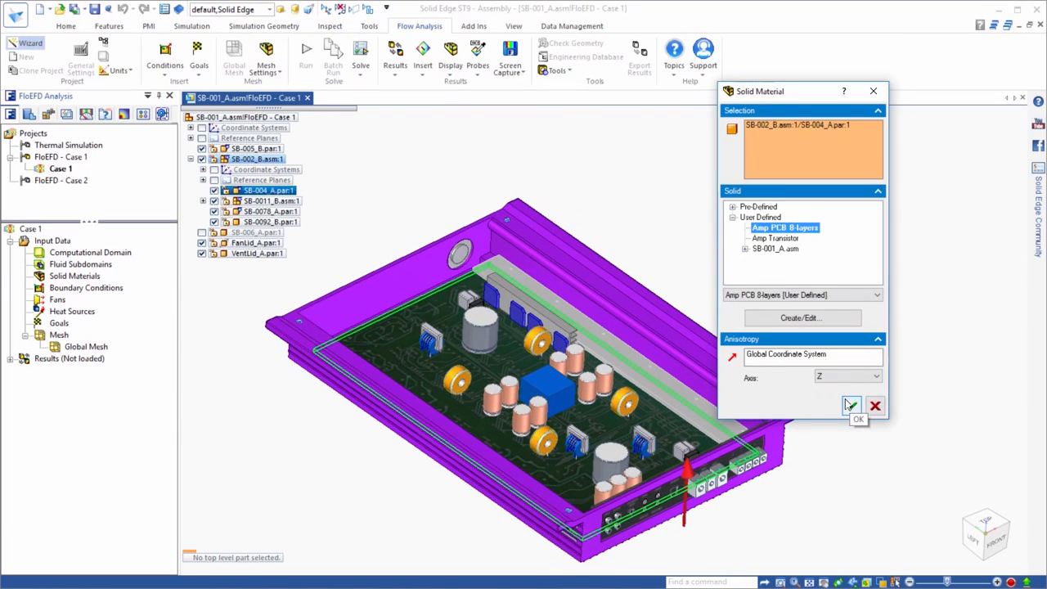
click(851, 406)
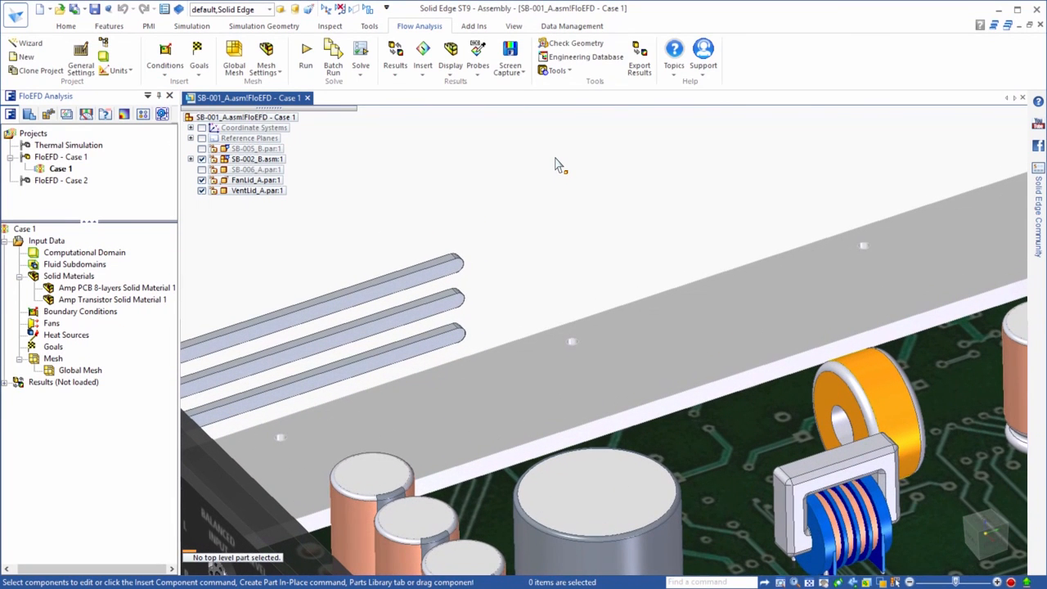
mouse_move(471, 249)
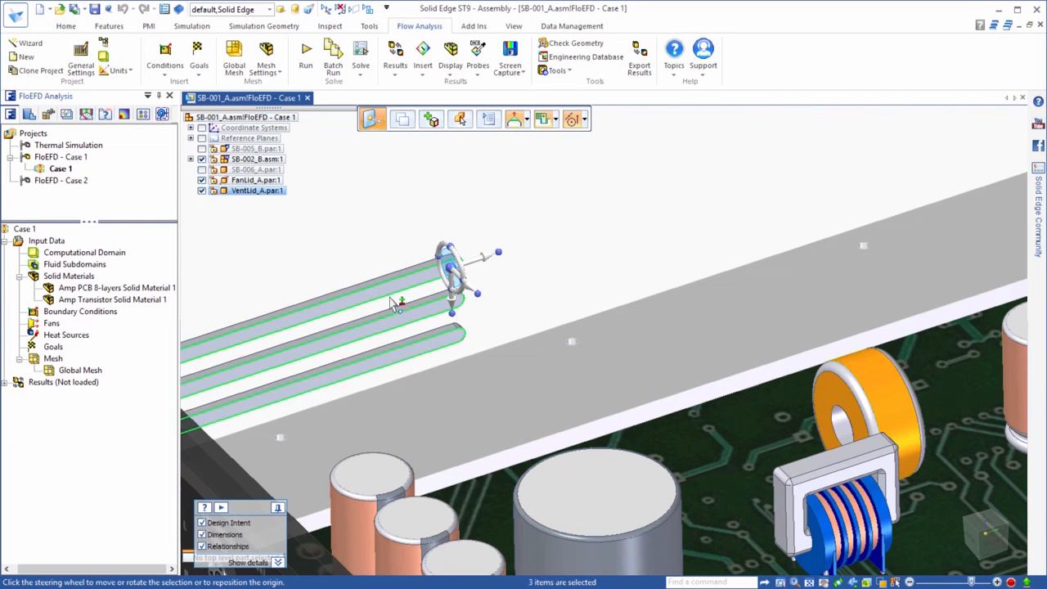
Apply an Environment Pressure opening (101325 Pa, 25 °C) to the three vent faces.
click(79, 310)
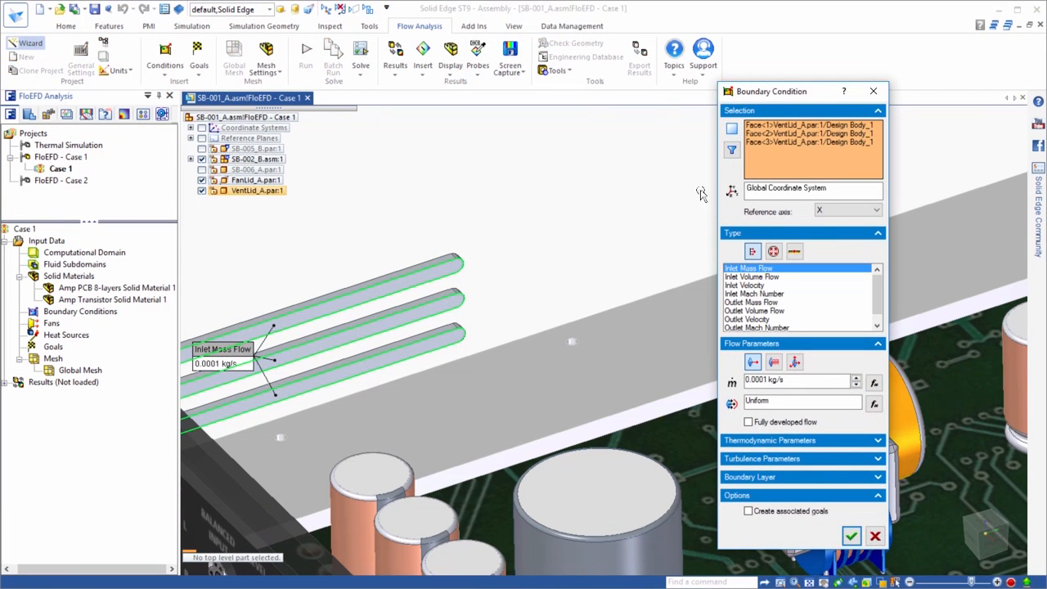
click(772, 252)
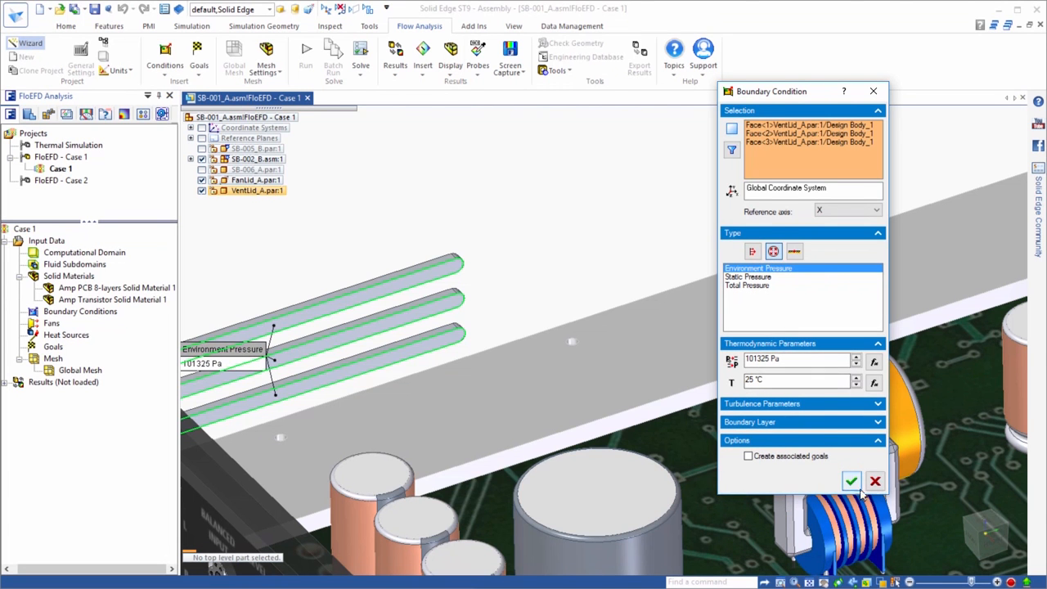
click(851, 481)
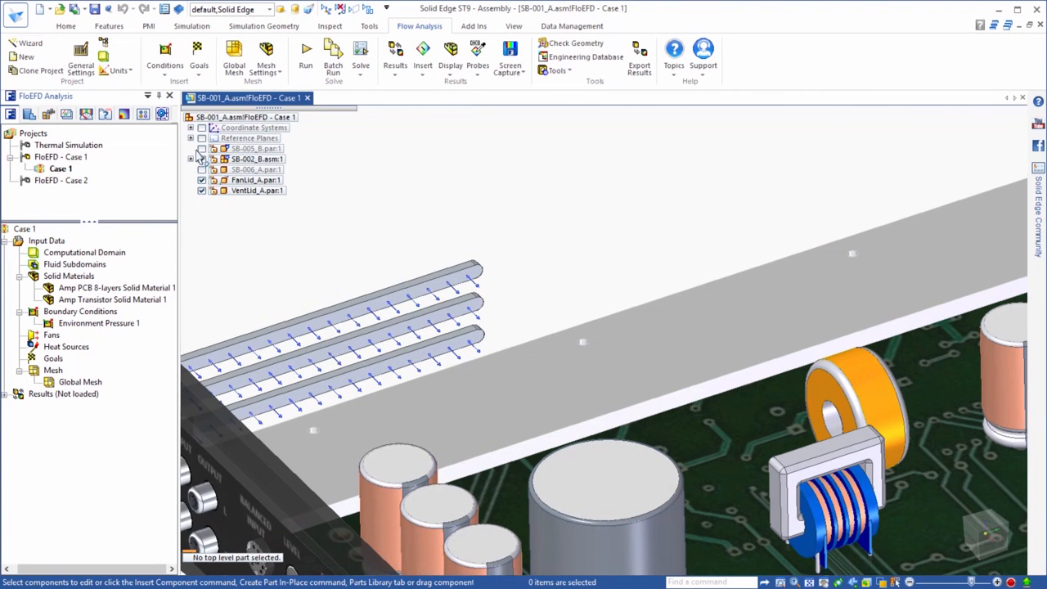
Apply an Outer Wall condition at 25 °C to the enclosure faces as Outer Wall 1.
click(203, 148)
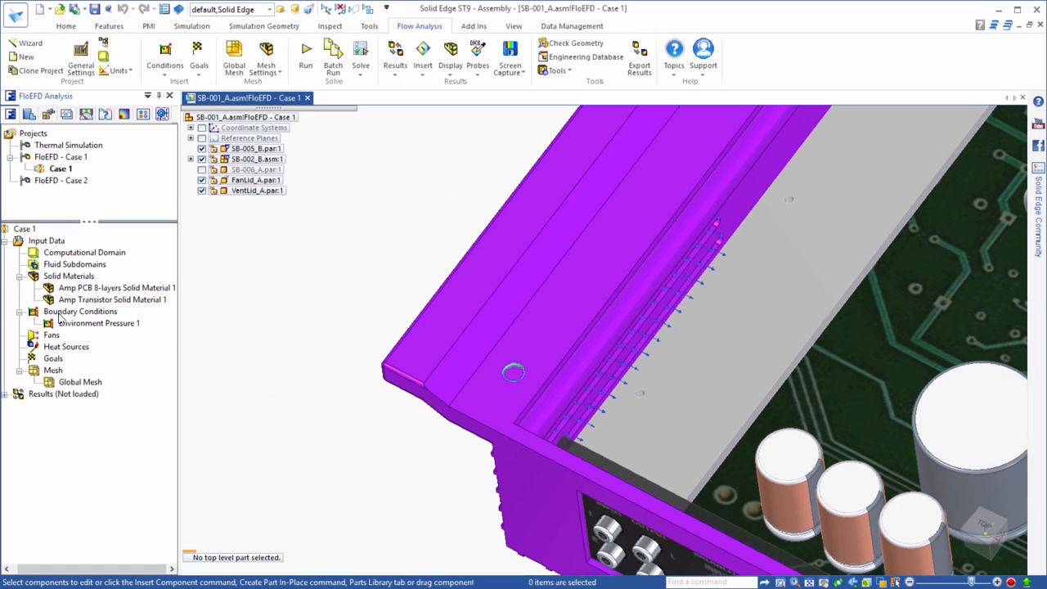
double_click(98, 324)
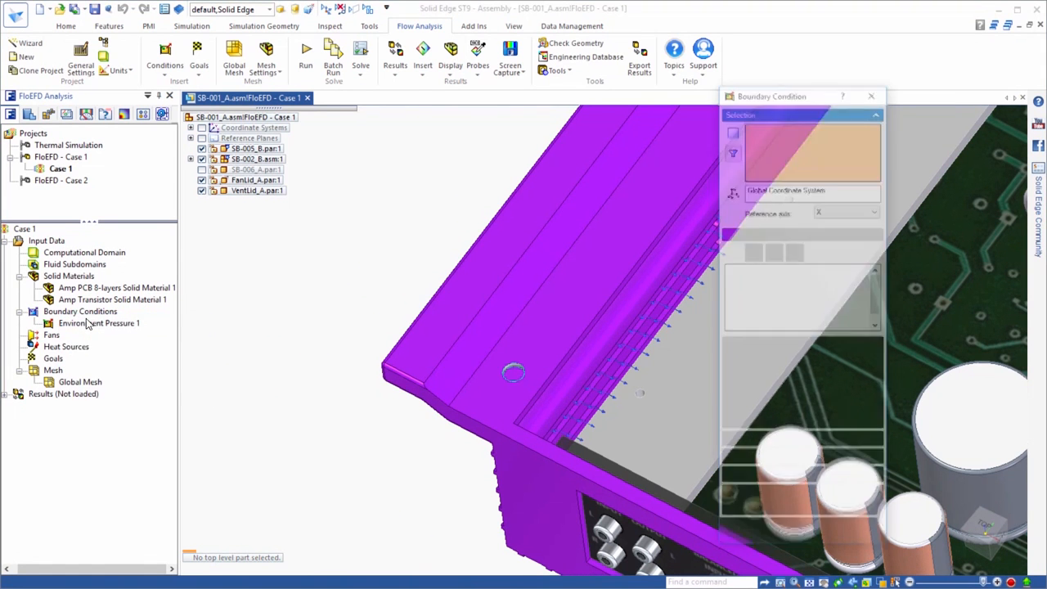
click(793, 252)
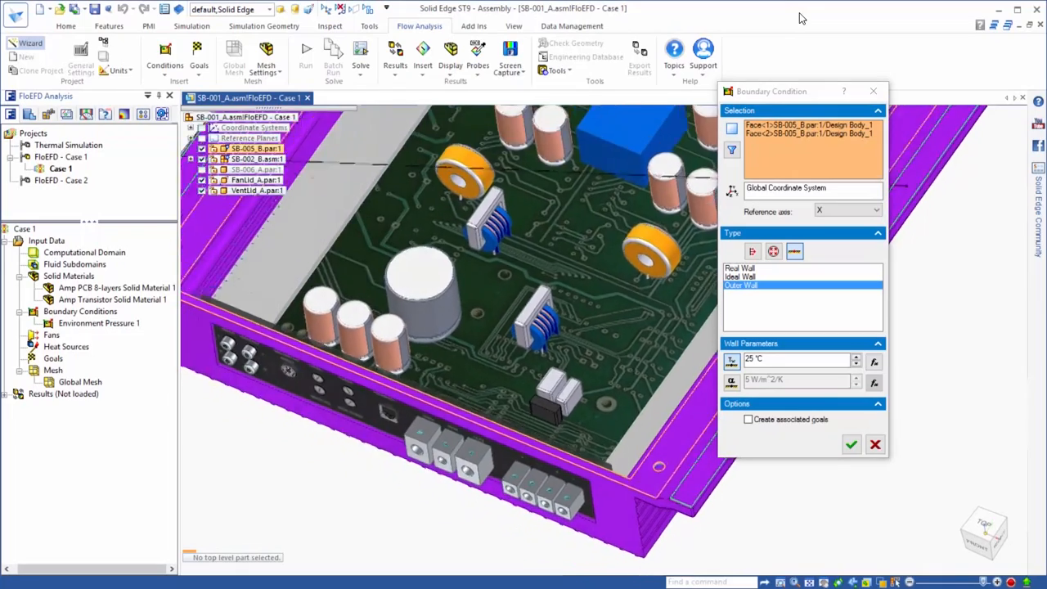
mouse_move(851, 446)
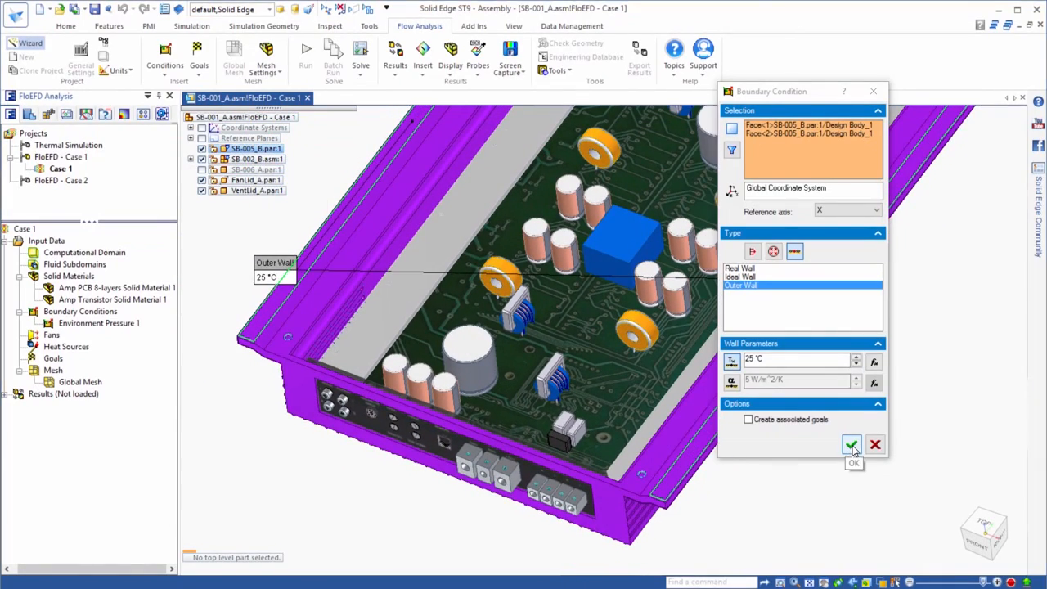
click(852, 446)
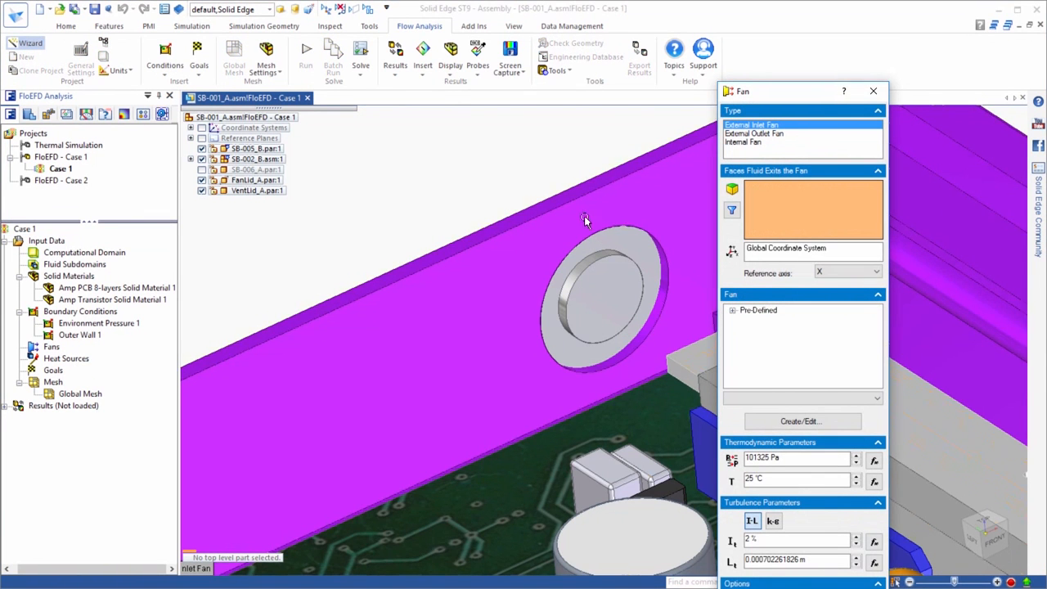
Define External Inlet Fan 1 on the fan-lid opening using the predefined 612 fan curve.
click(586, 278)
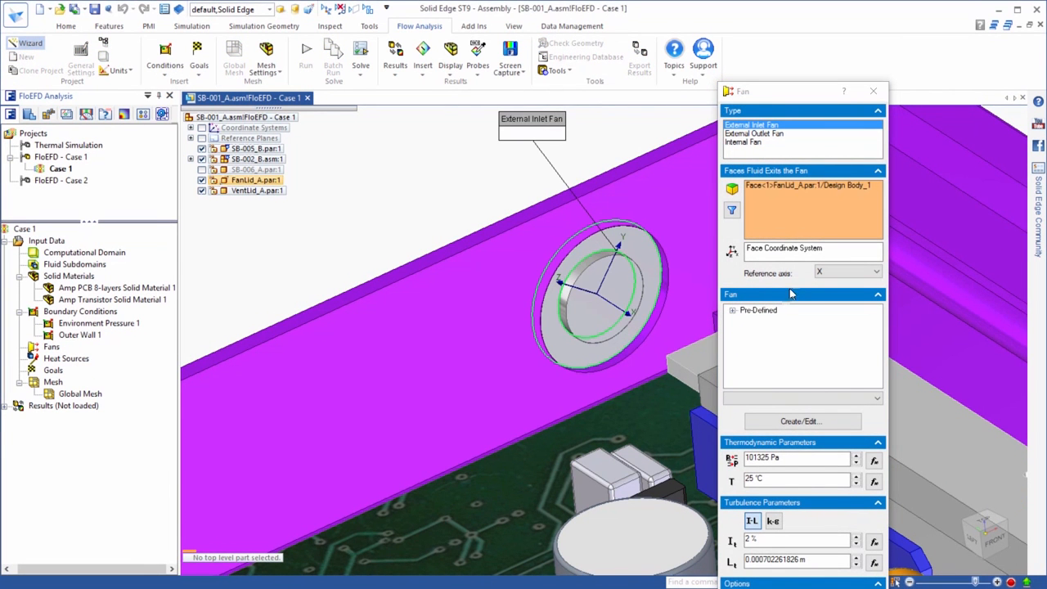
click(733, 309)
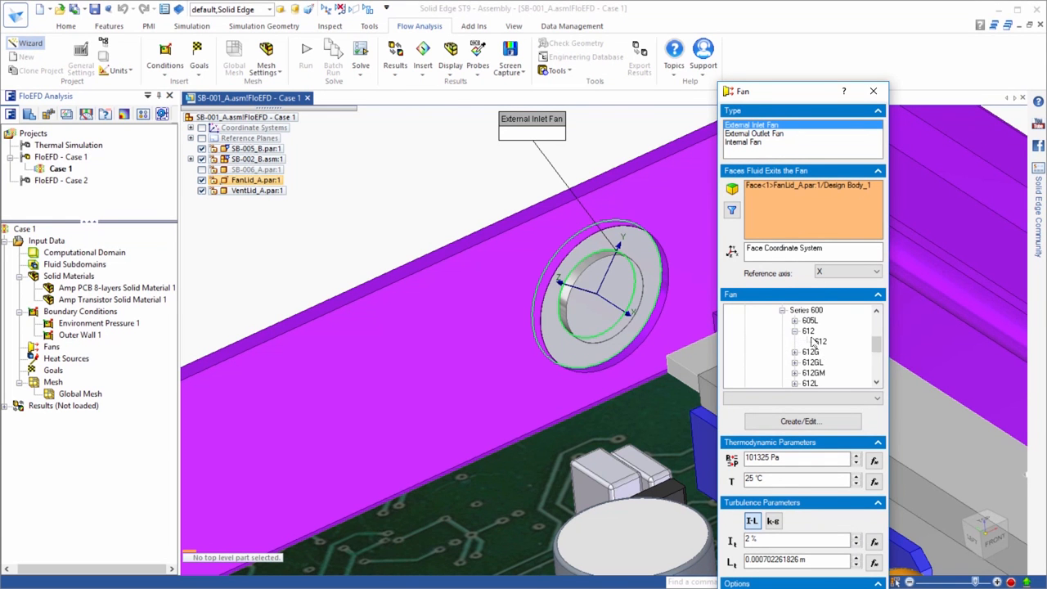
click(809, 331)
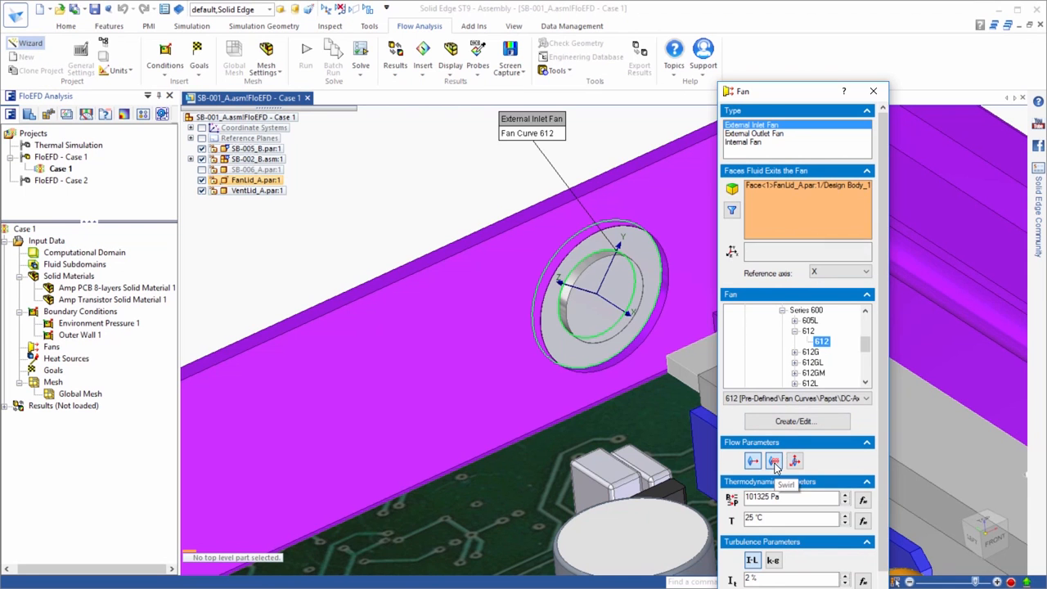
click(774, 462)
text(1000)
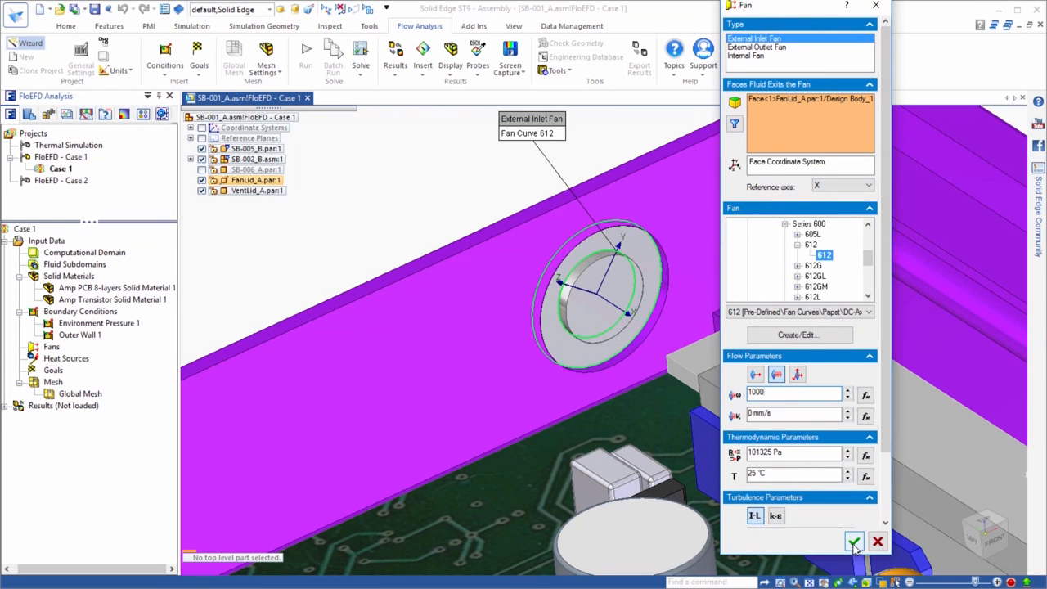
click(854, 540)
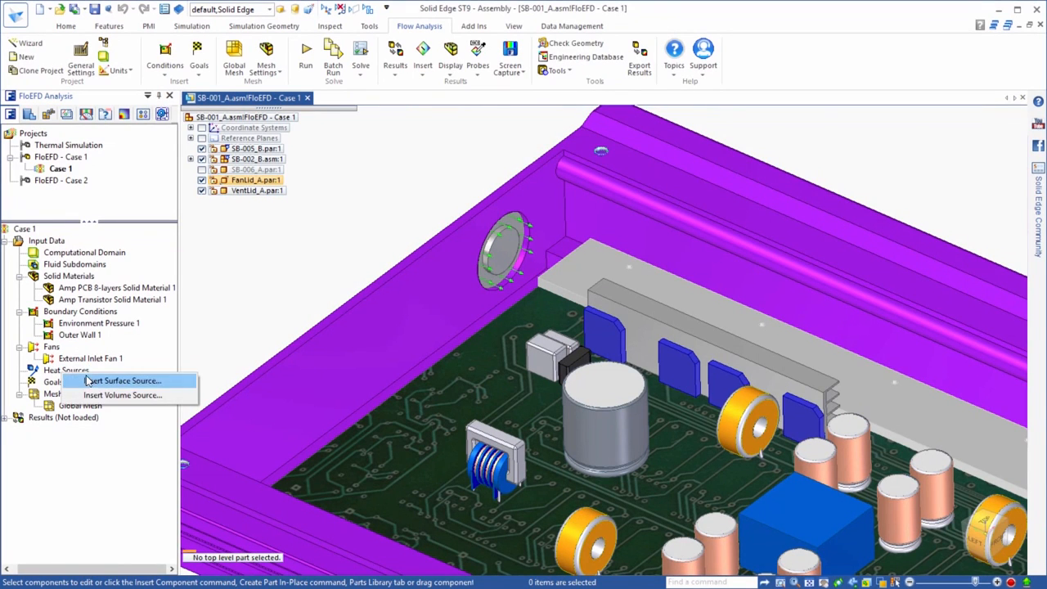
Add a 20 W volume heat source on the transistor parts.
click(121, 394)
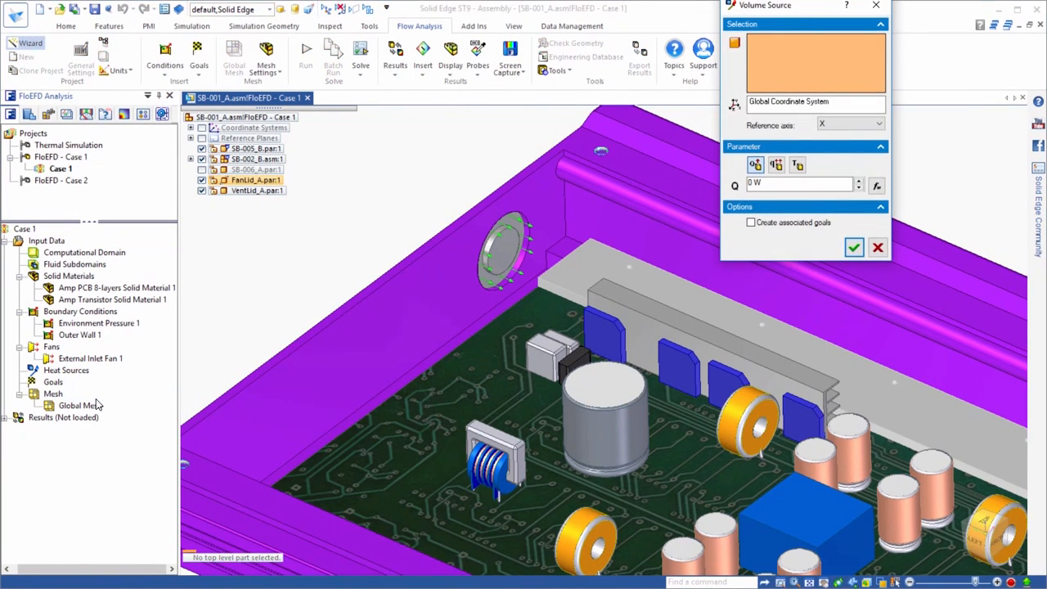
mouse_move(67, 298)
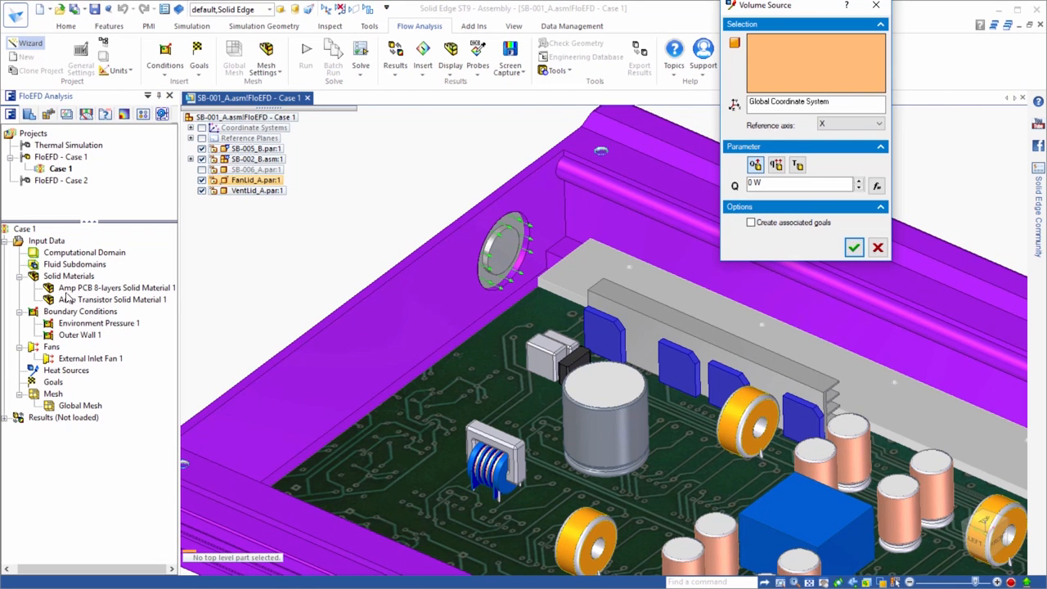
click(112, 298)
text(2)
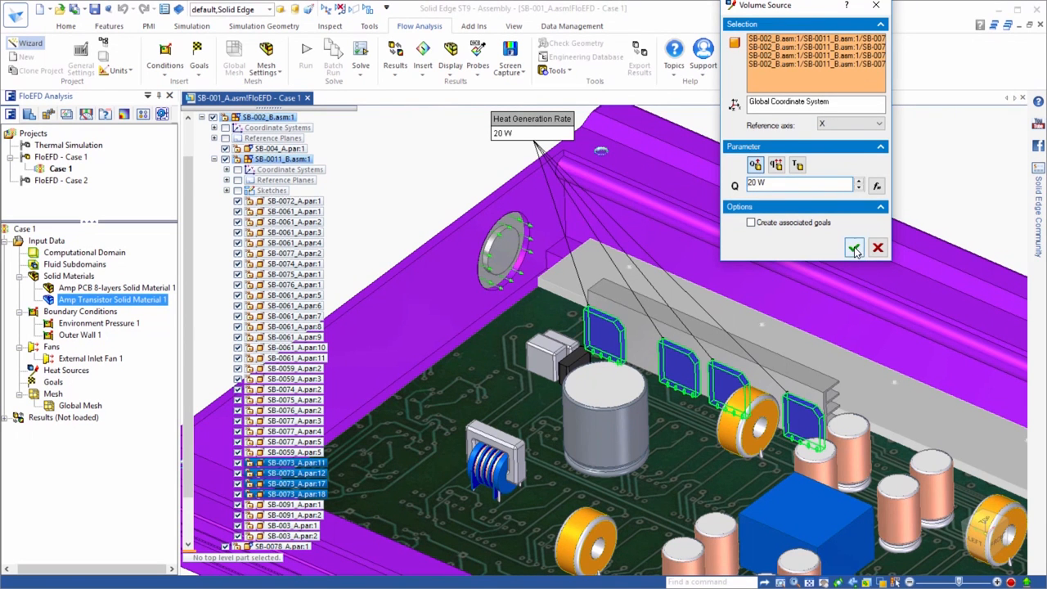
click(854, 247)
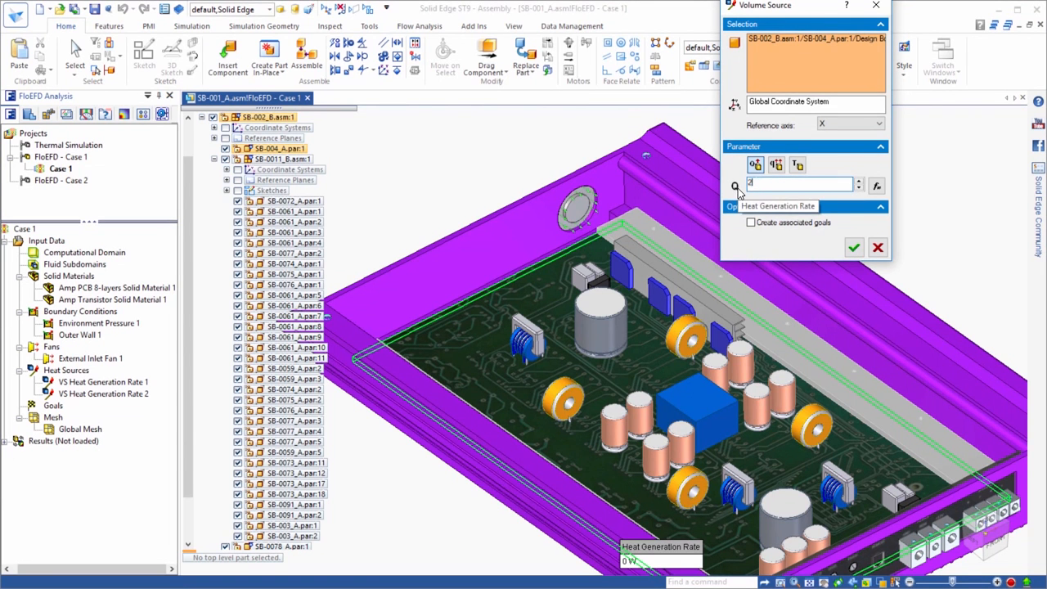
Add the remaining volume heat source with a 220 W heat generation rate.
text(220)
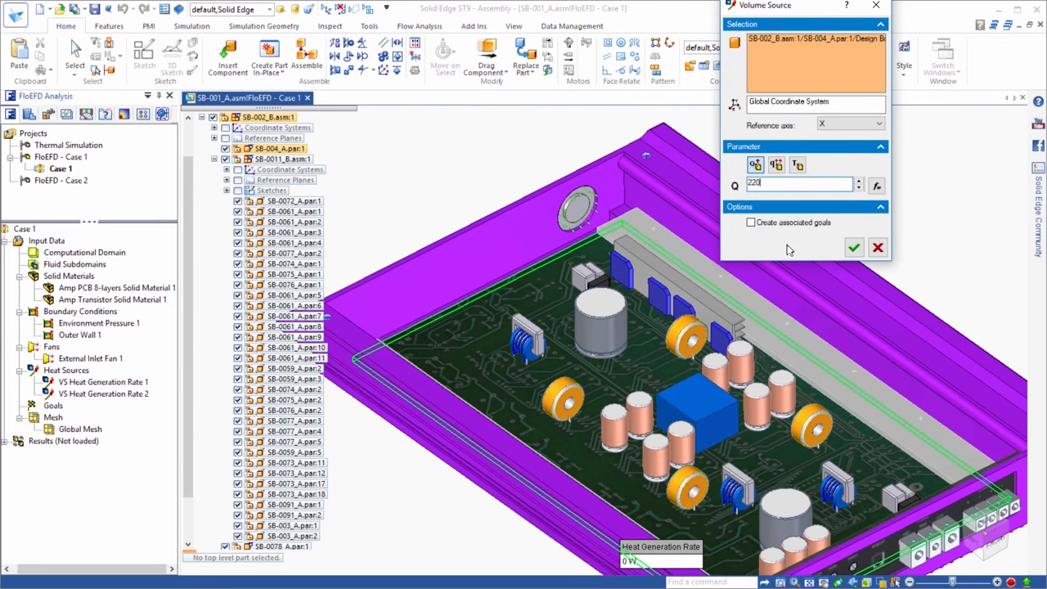
click(854, 247)
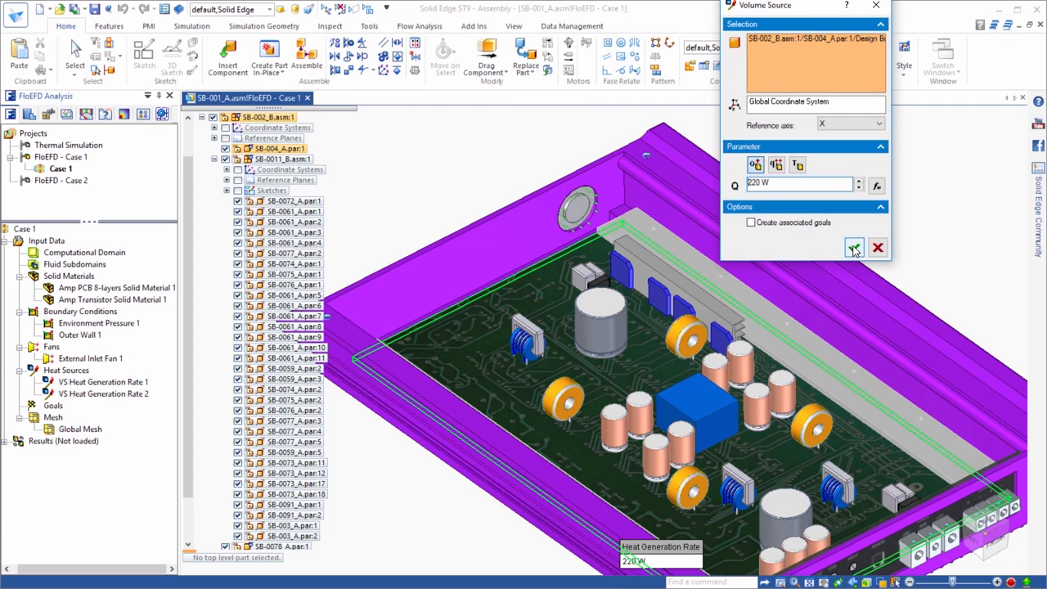
click(855, 247)
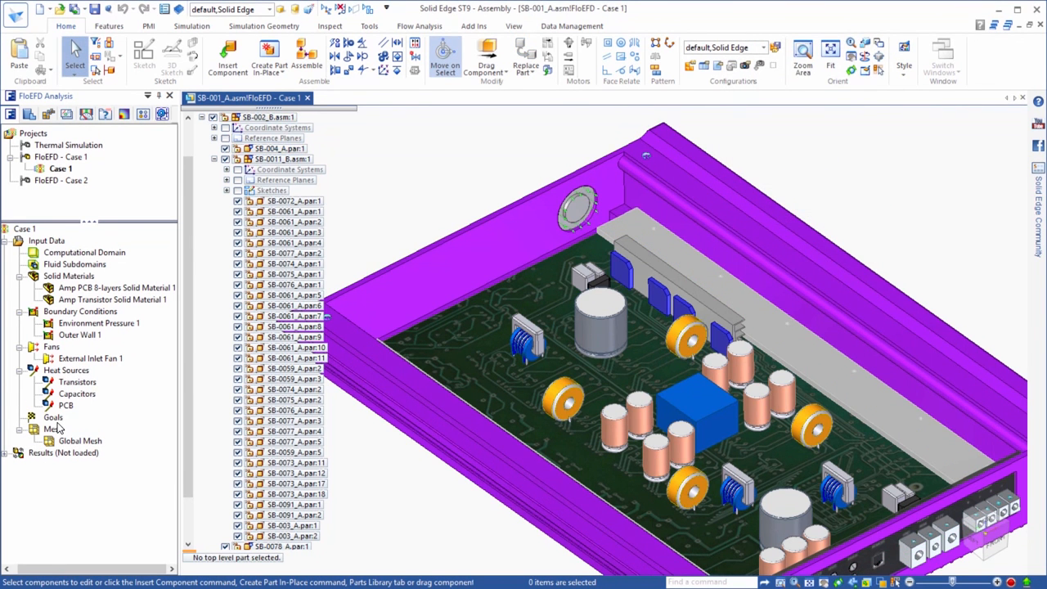
Add volume goals for average and maximum solid temperature on the transistors.
right_click(53, 417)
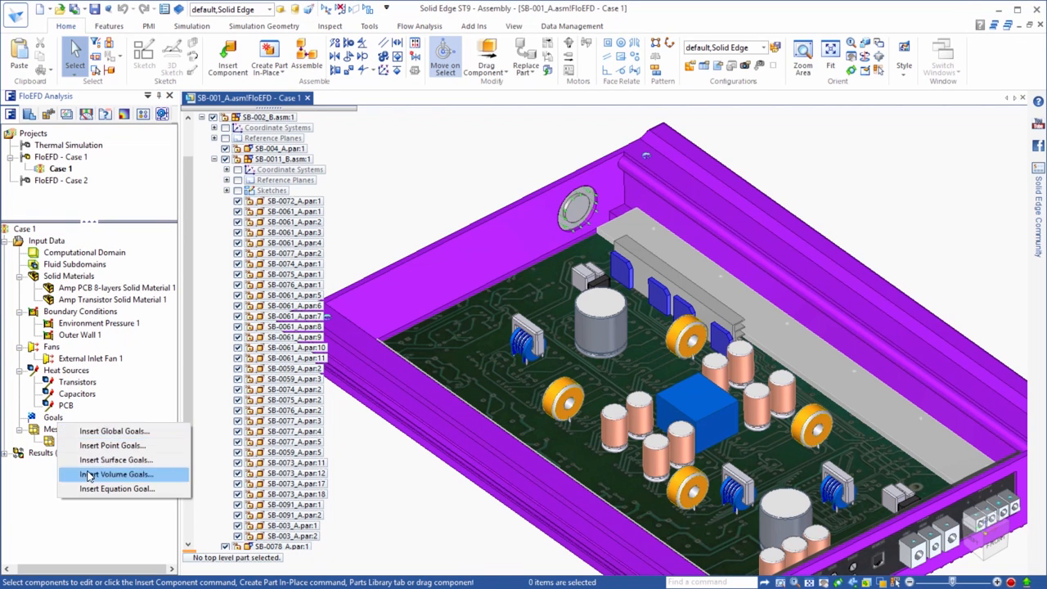
click(116, 475)
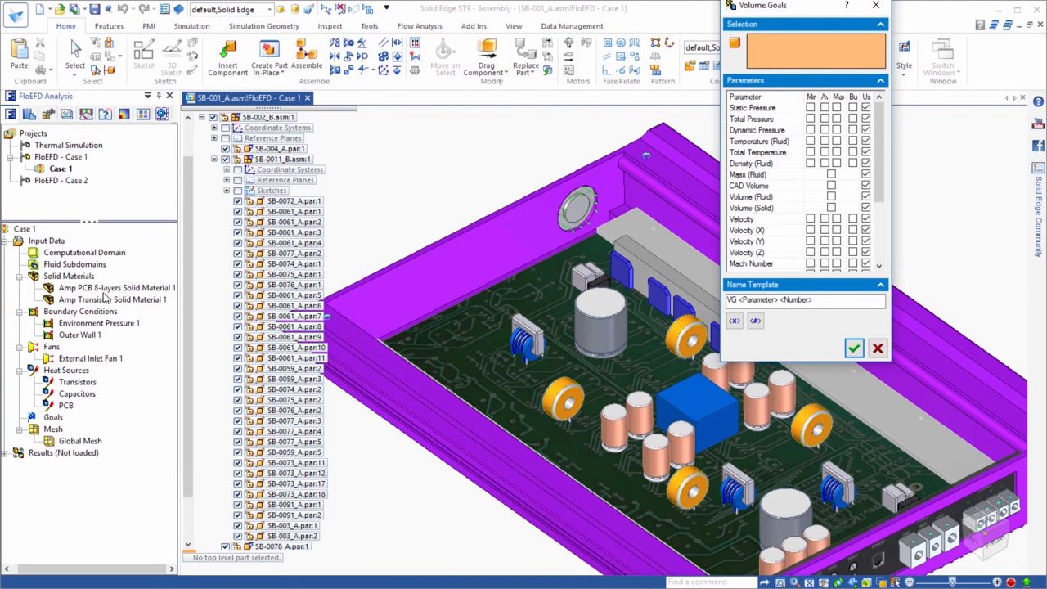
click(77, 383)
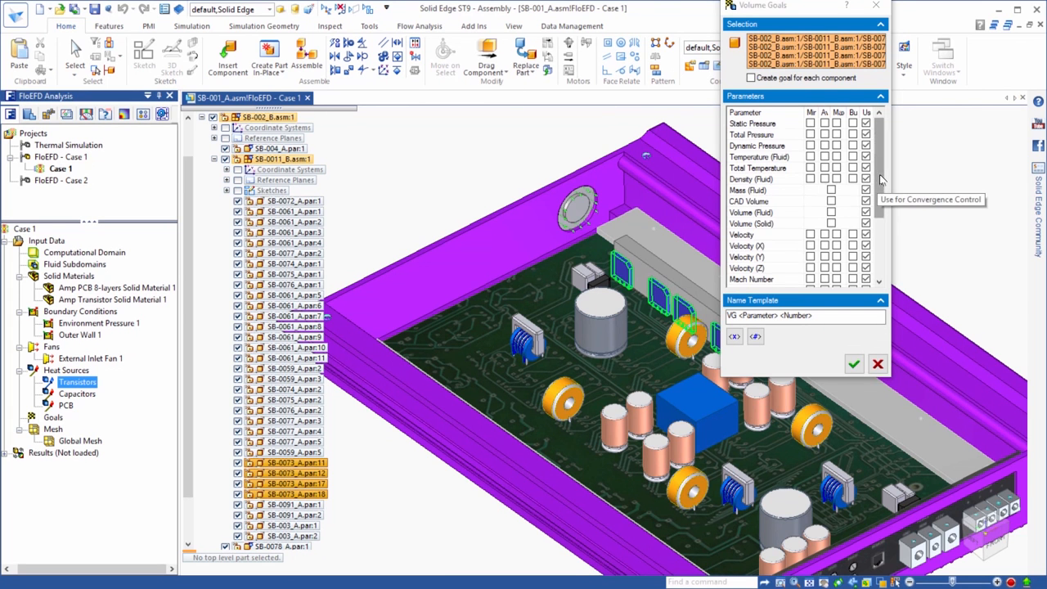
scroll(down, 3)
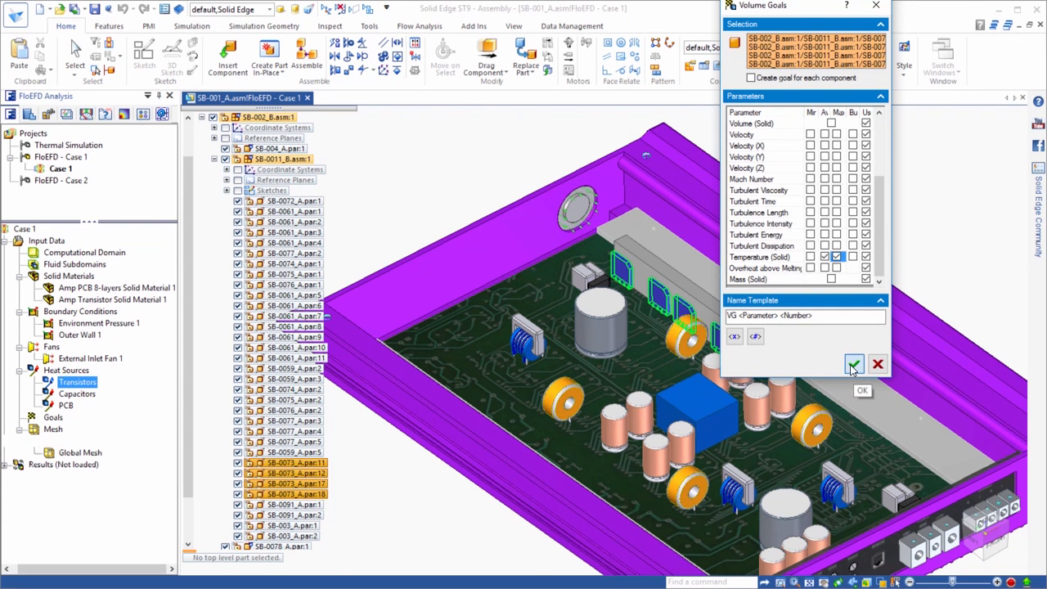
click(854, 364)
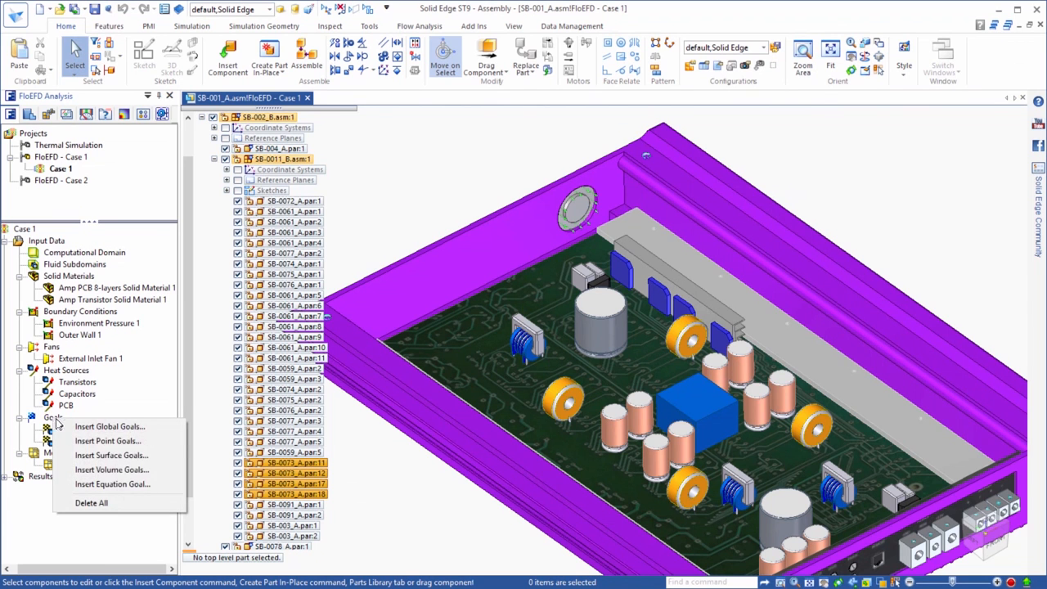
mouse_move(112, 455)
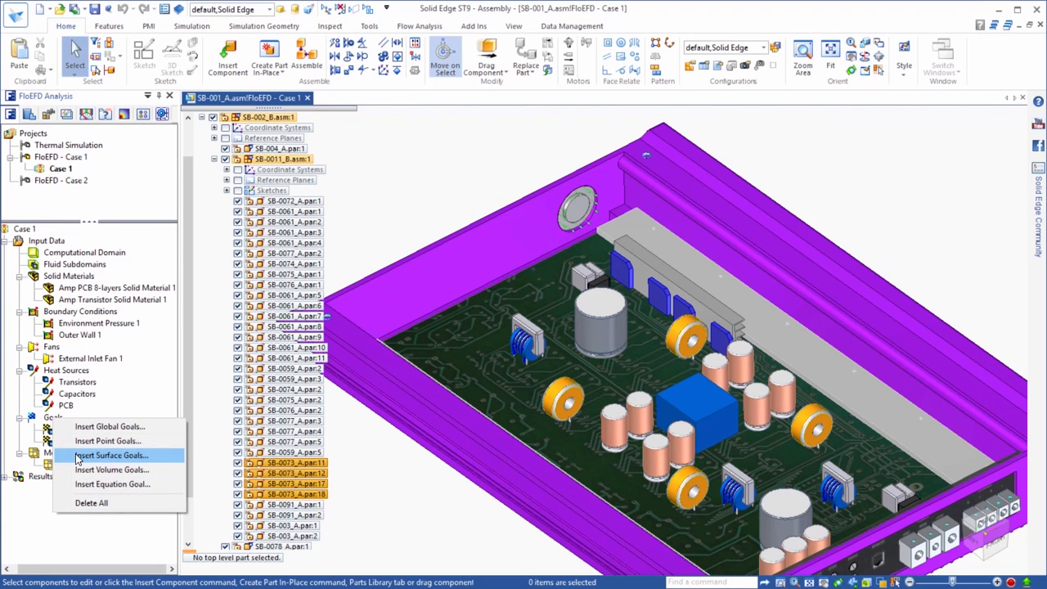
Add surface goal SG Volume Flow Rate 1 on the inlet fan face.
click(110, 455)
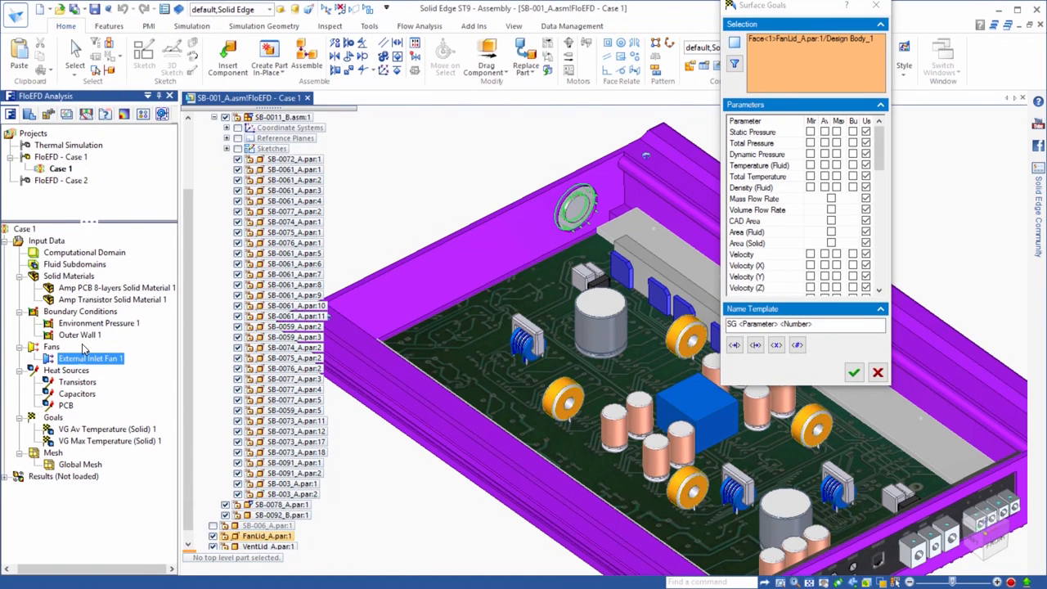
mouse_move(825, 203)
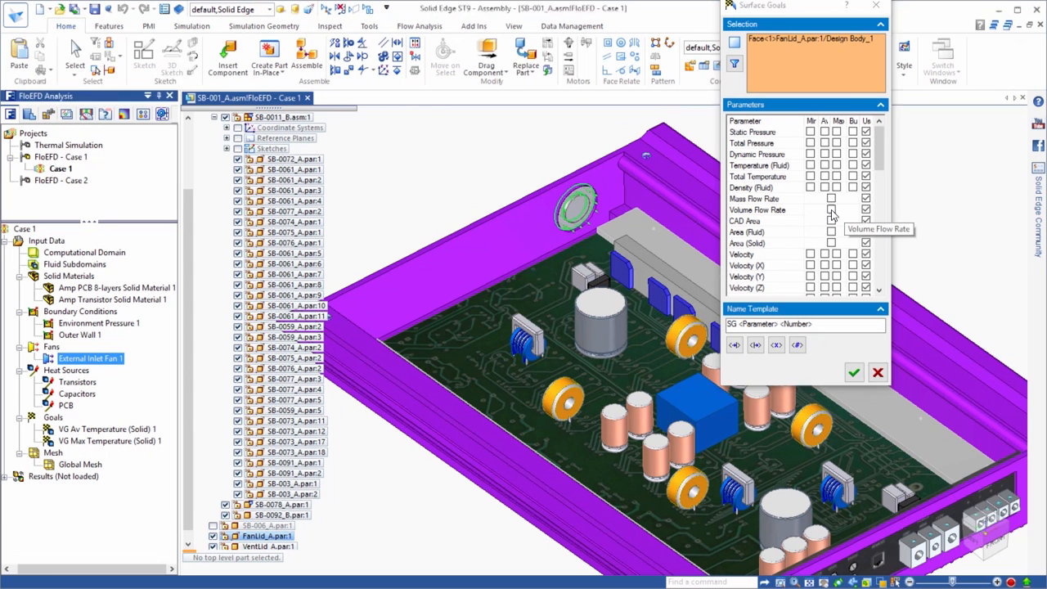
click(831, 209)
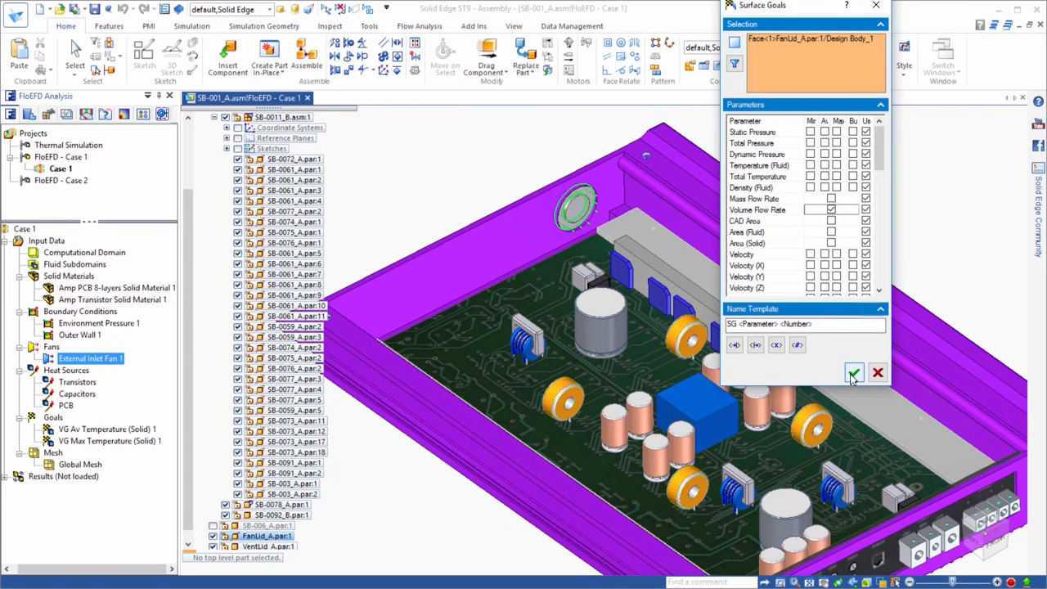
click(855, 373)
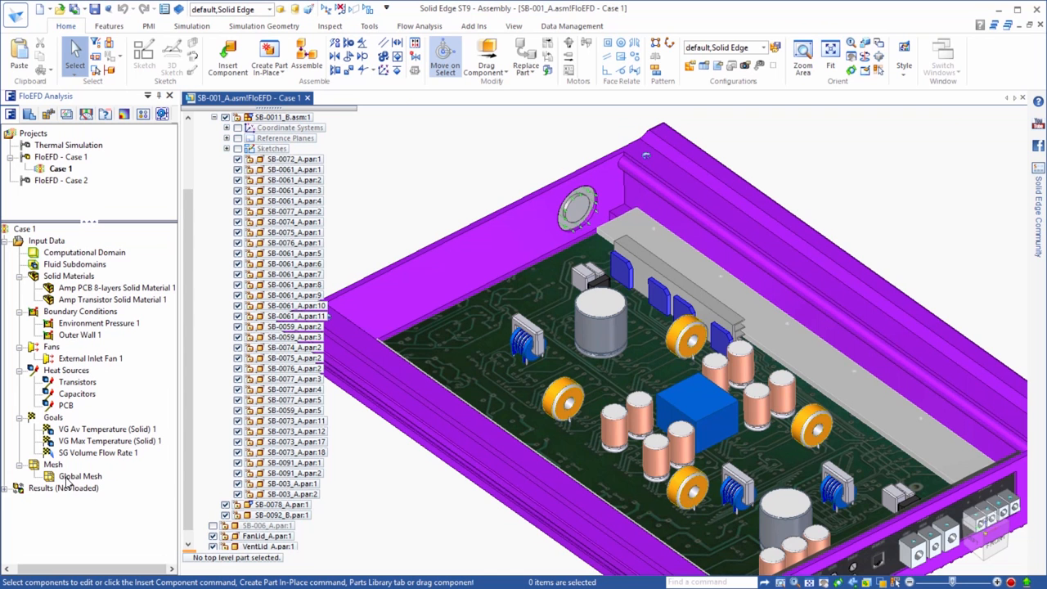
Review Case 1's global mesh settings, confirming automatic meshing at refinement level 3.
click(79, 477)
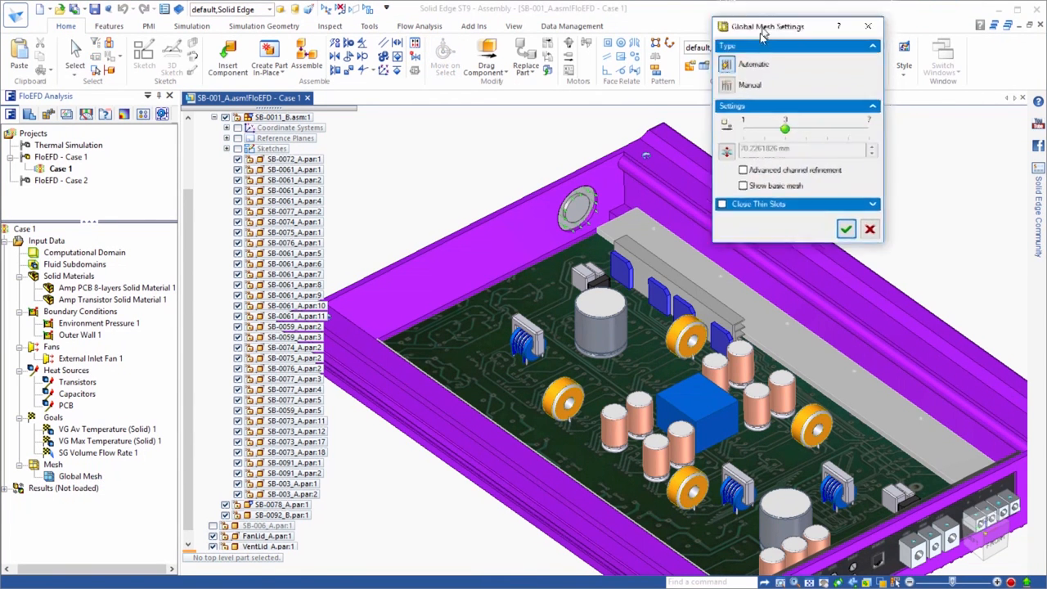
drag(768, 26, 792, 115)
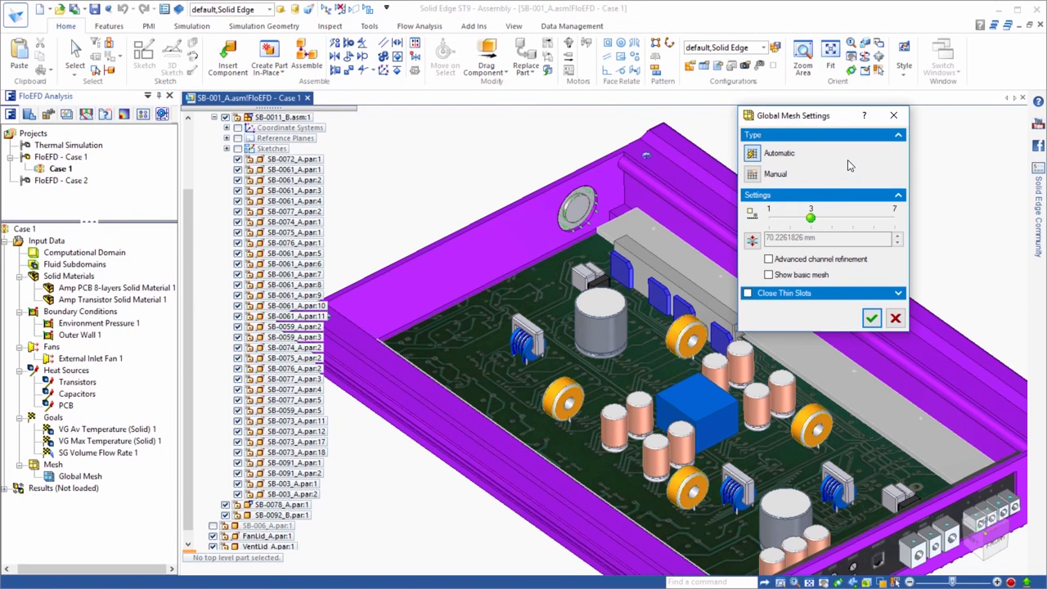
mouse_move(931, 285)
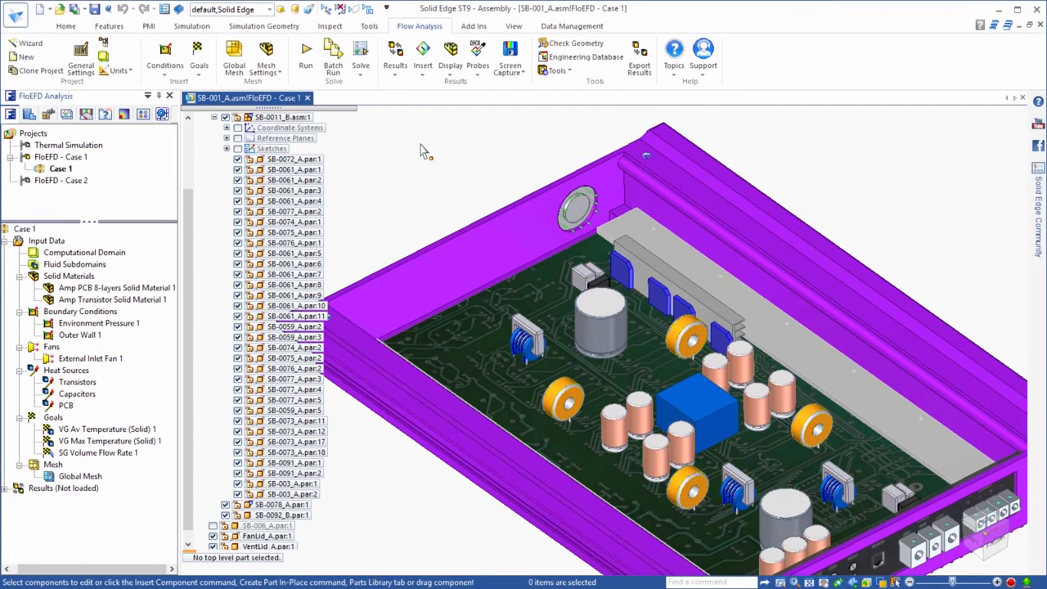
Run Case 1 as a new calculation on this computer with results loading afterwards.
click(306, 52)
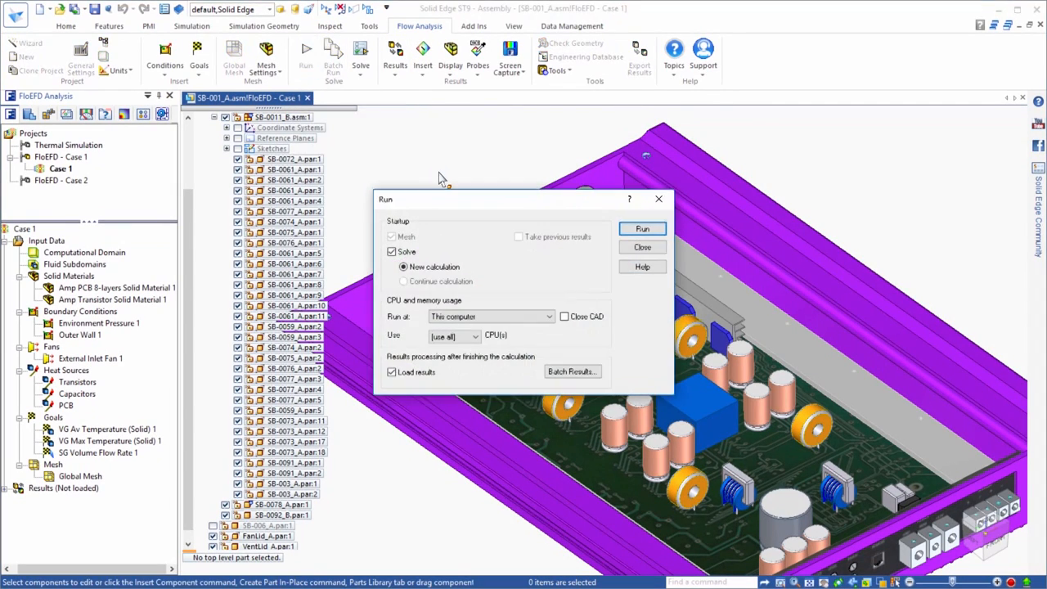
mouse_move(641, 229)
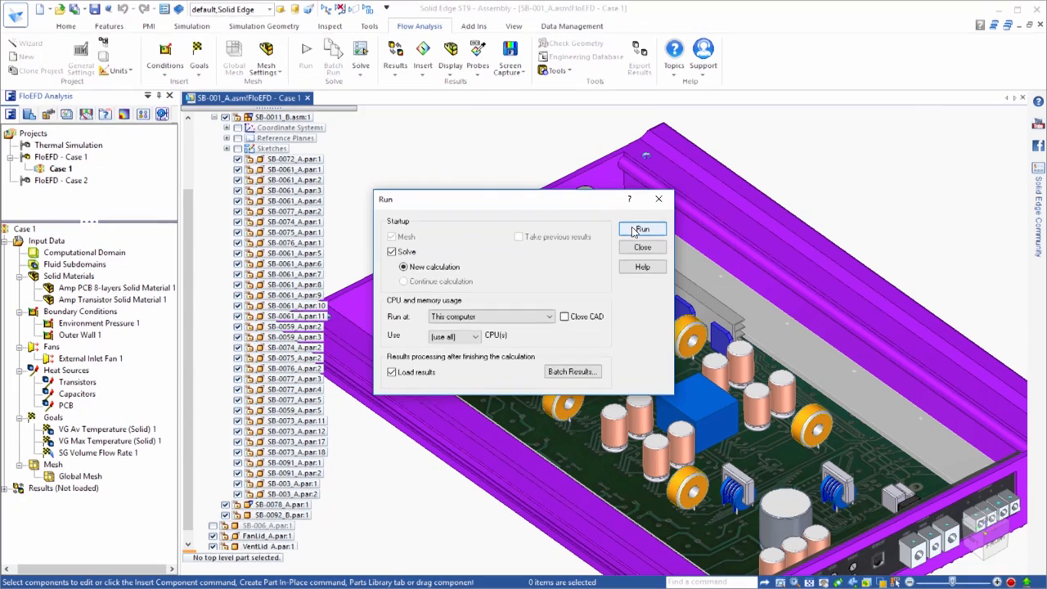
click(641, 229)
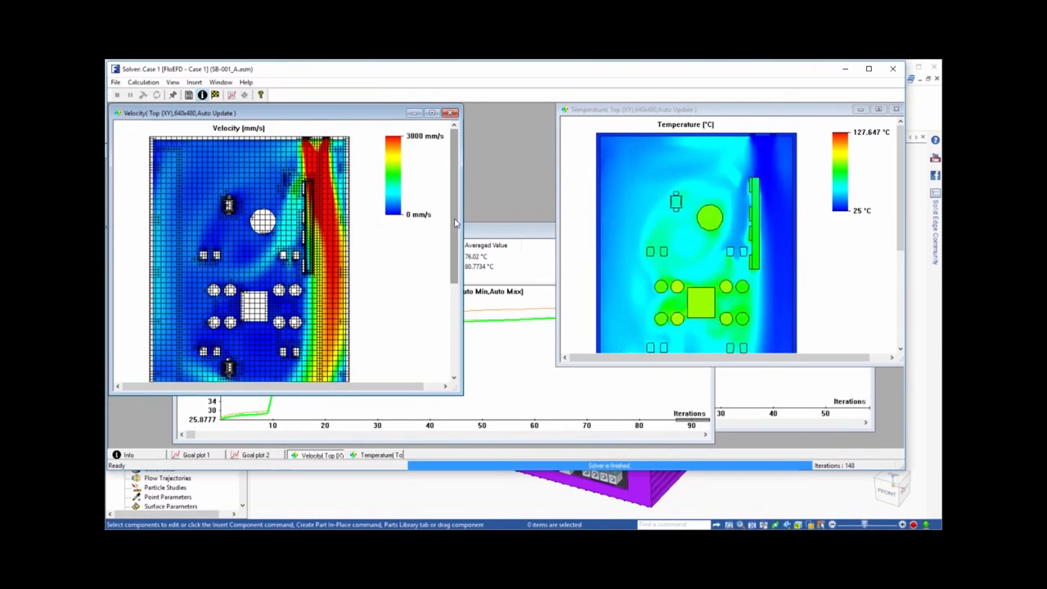
mouse_move(449, 214)
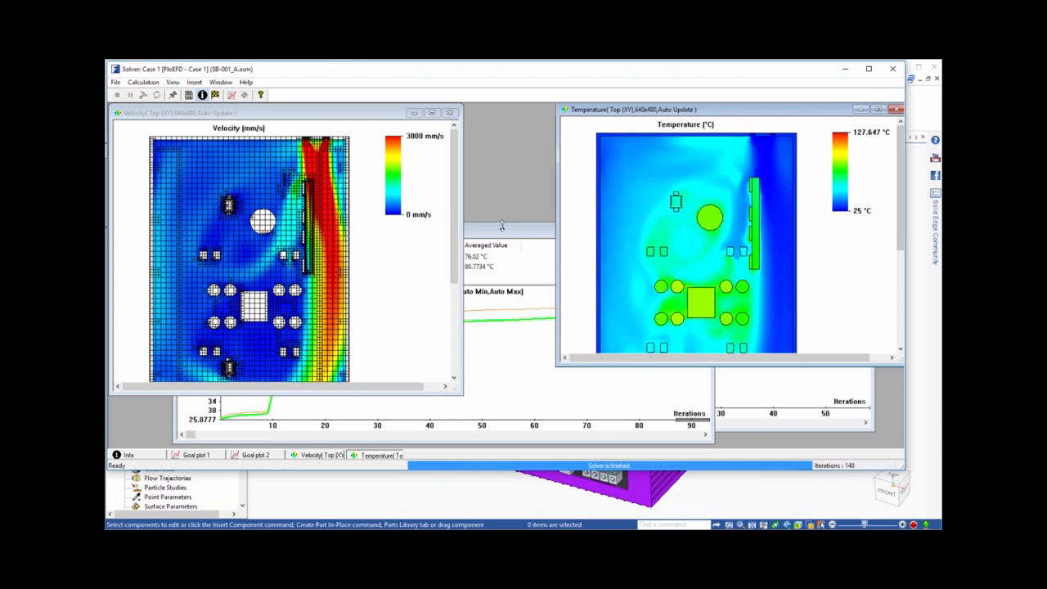
Bring Goal plot 1 forward in the solver, showing both transistor temperature goals achieved.
click(196, 455)
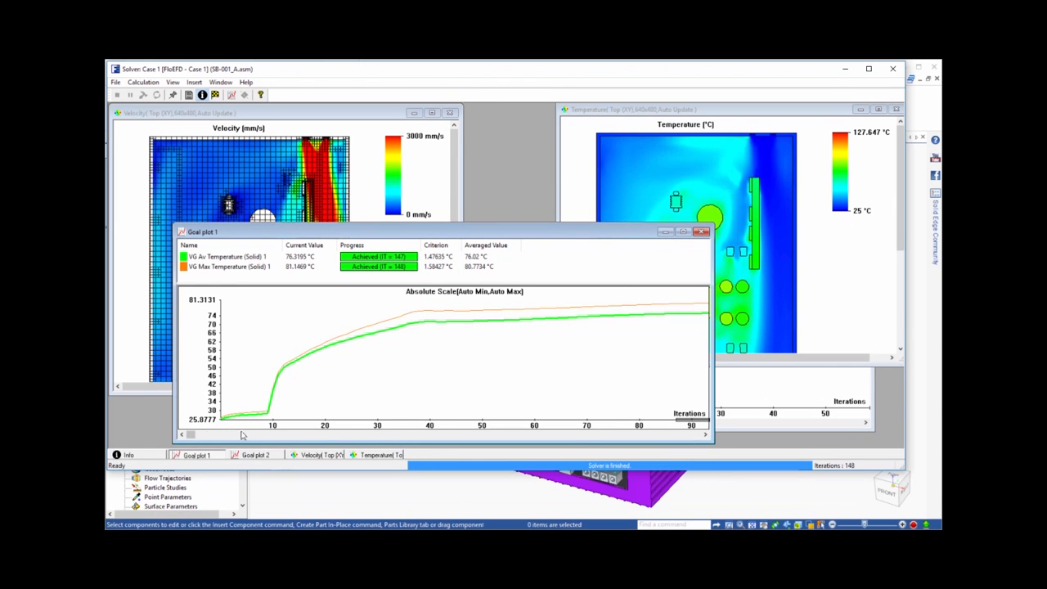
drag(190, 435, 531, 435)
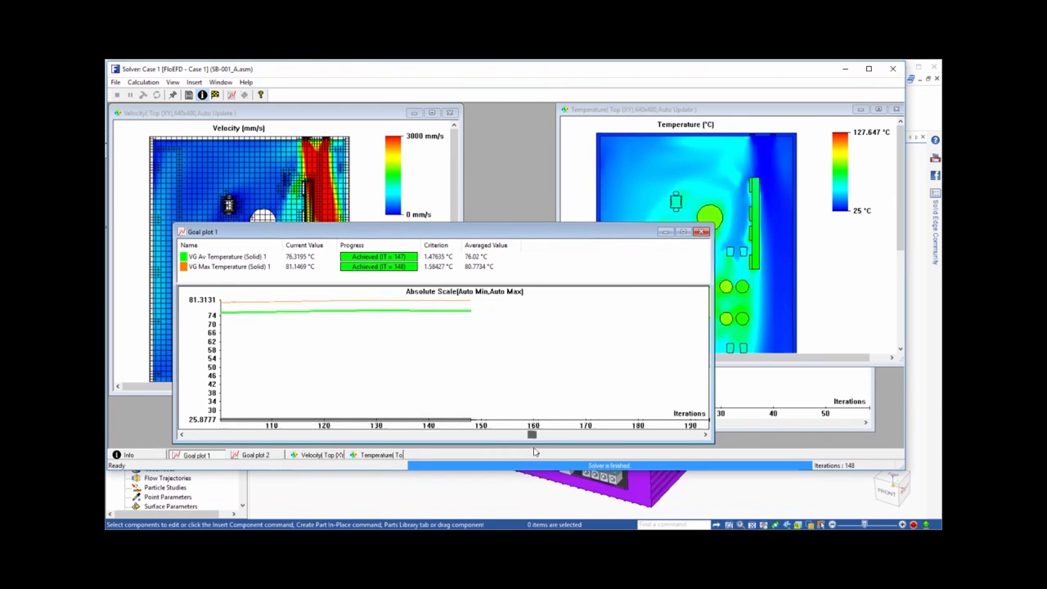
Hide the velocity Cut Plot 1 from Case 1's loaded results.
right_click(170, 473)
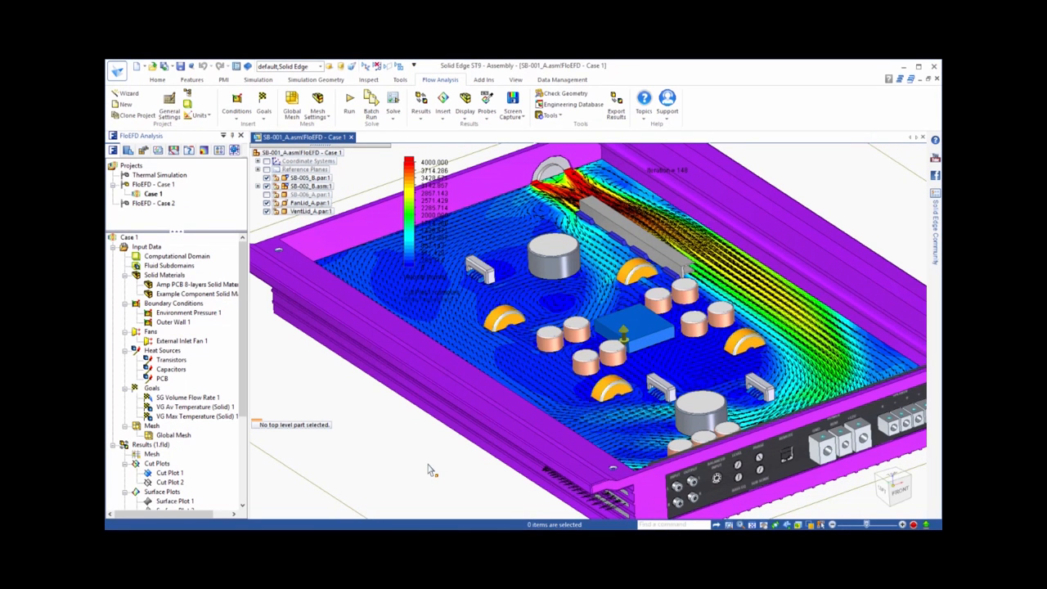
right_click(167, 473)
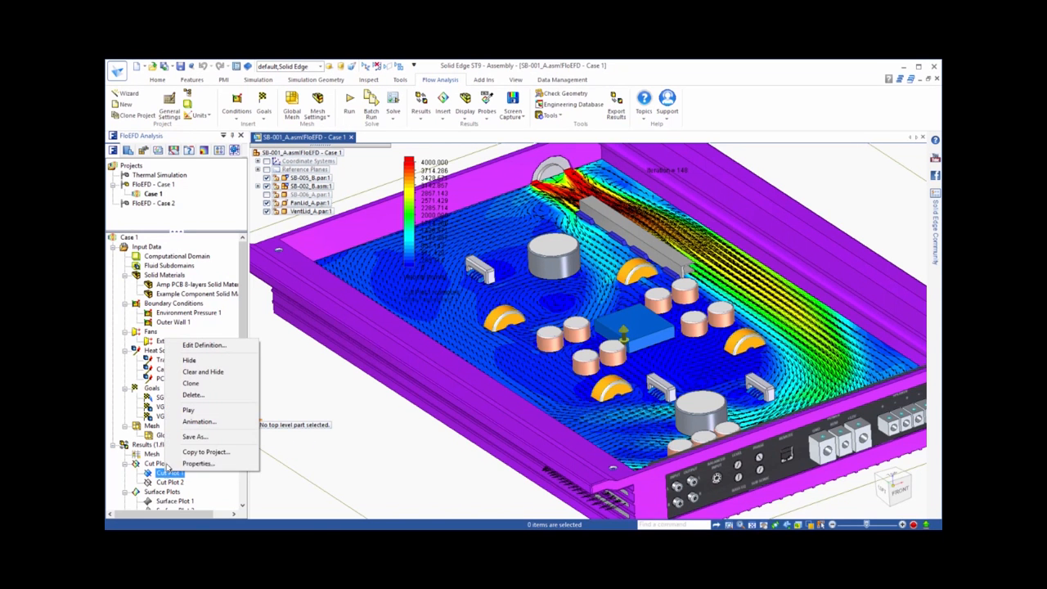
click(190, 360)
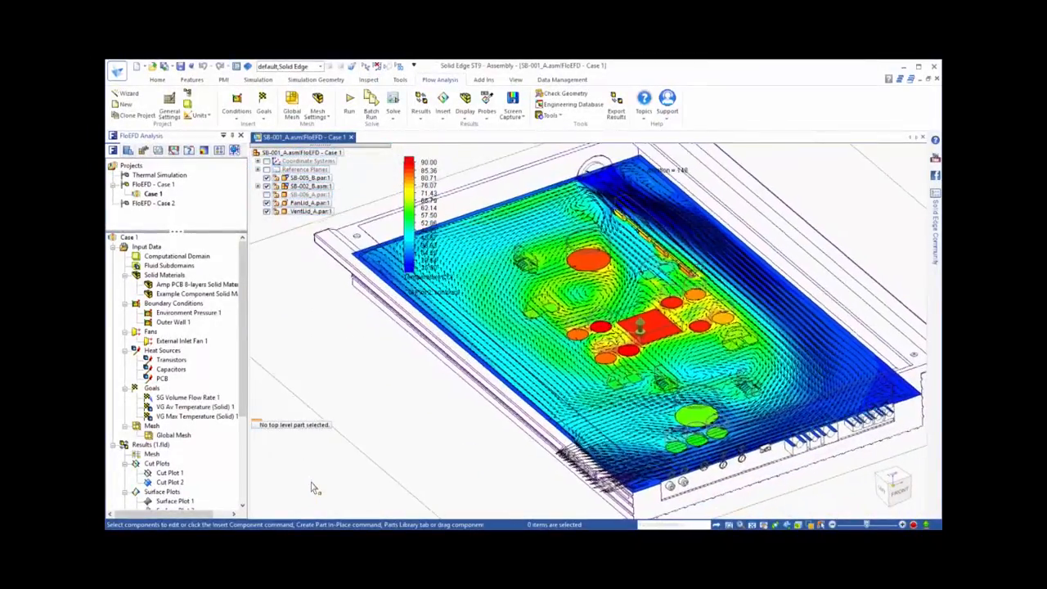
Show Surface Plot 1 on Case 1's heat-sink fins and probe a temperature near 34.7 °C.
click(170, 481)
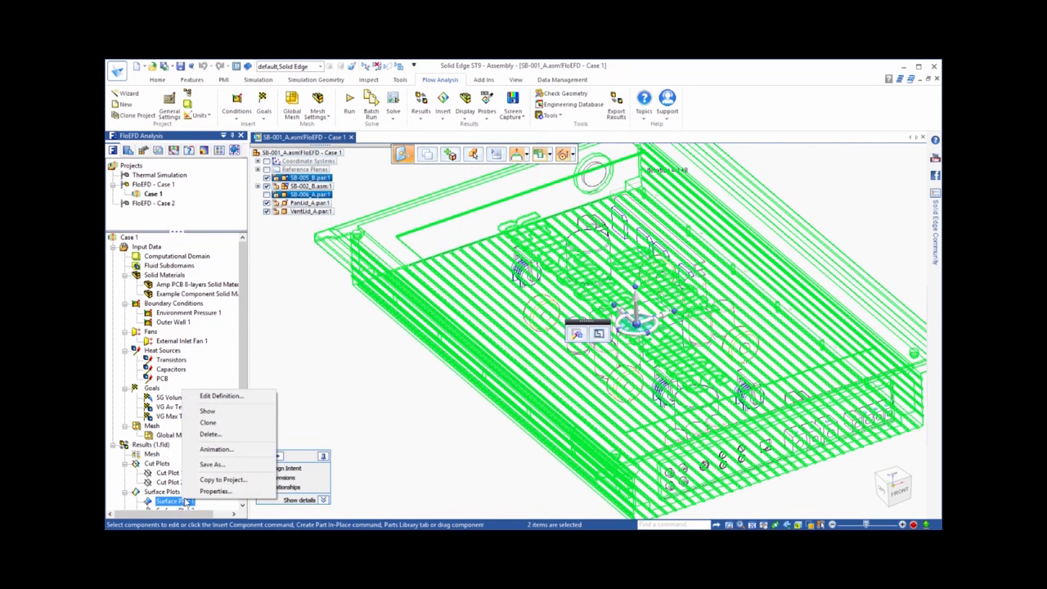
click(207, 411)
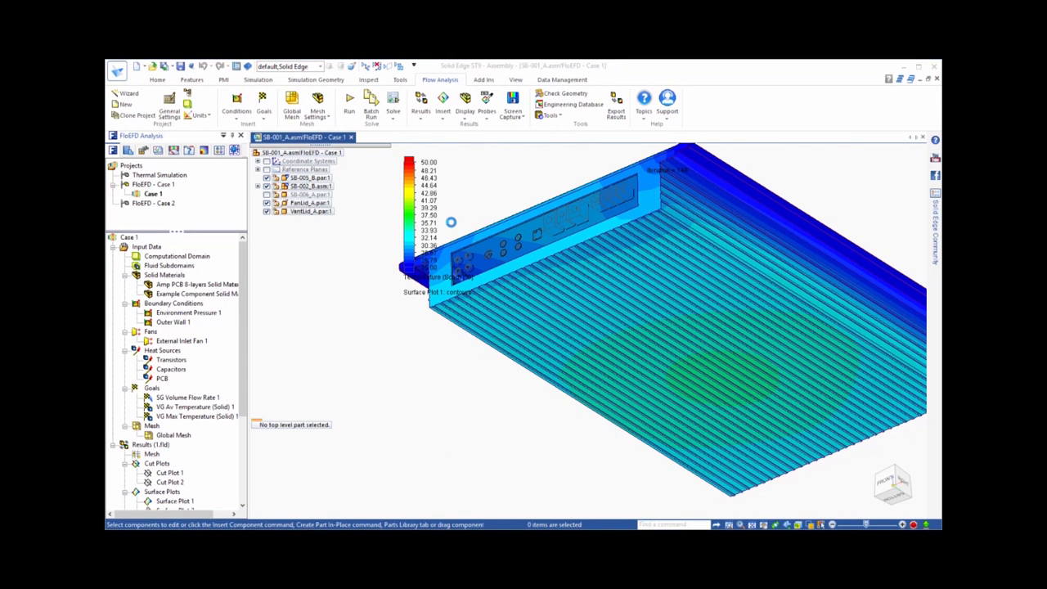
click(310, 177)
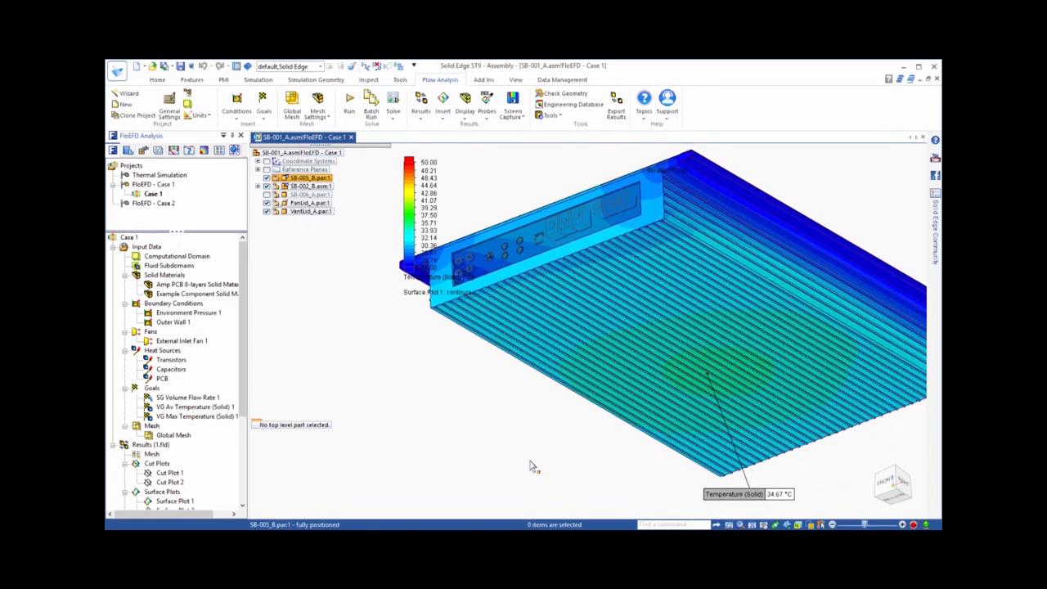
right_click(176, 416)
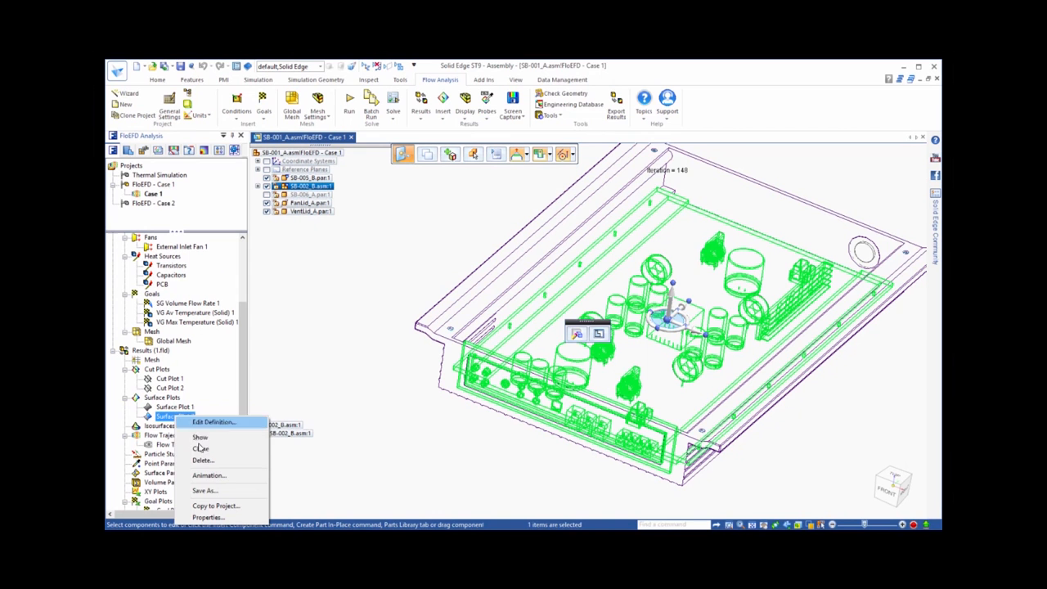
Review Surface Plot 2's definition and hide it, leaving the plain enclosure and circuit board.
click(199, 435)
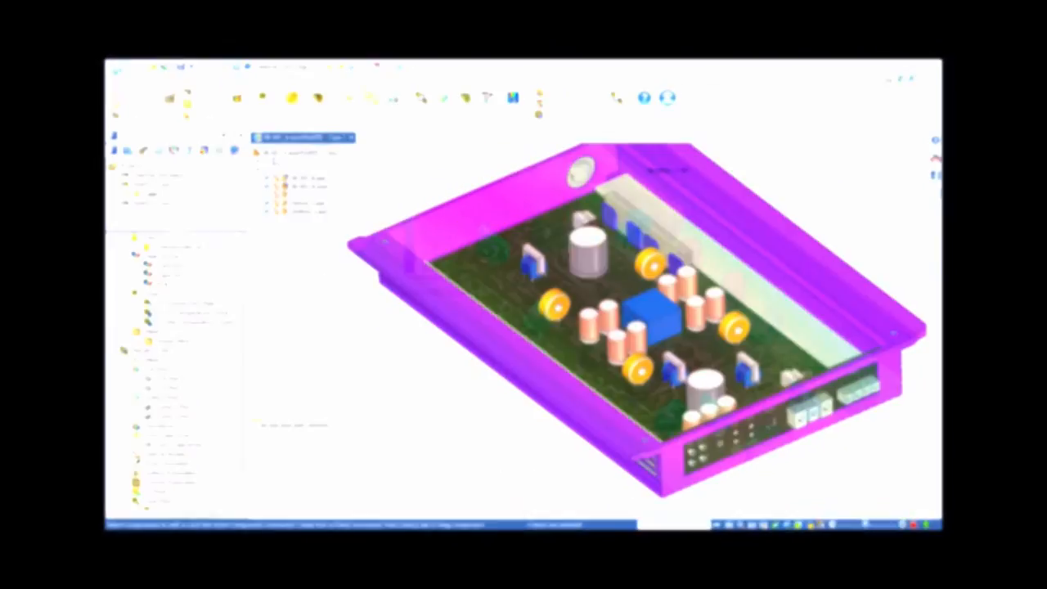
right_click(163, 445)
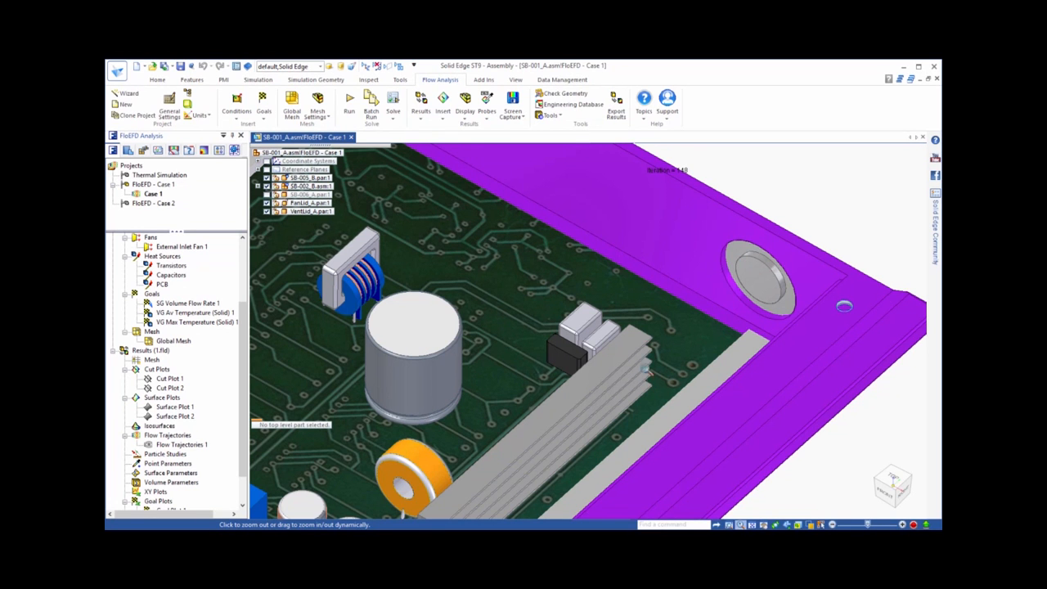
mouse_move(642, 360)
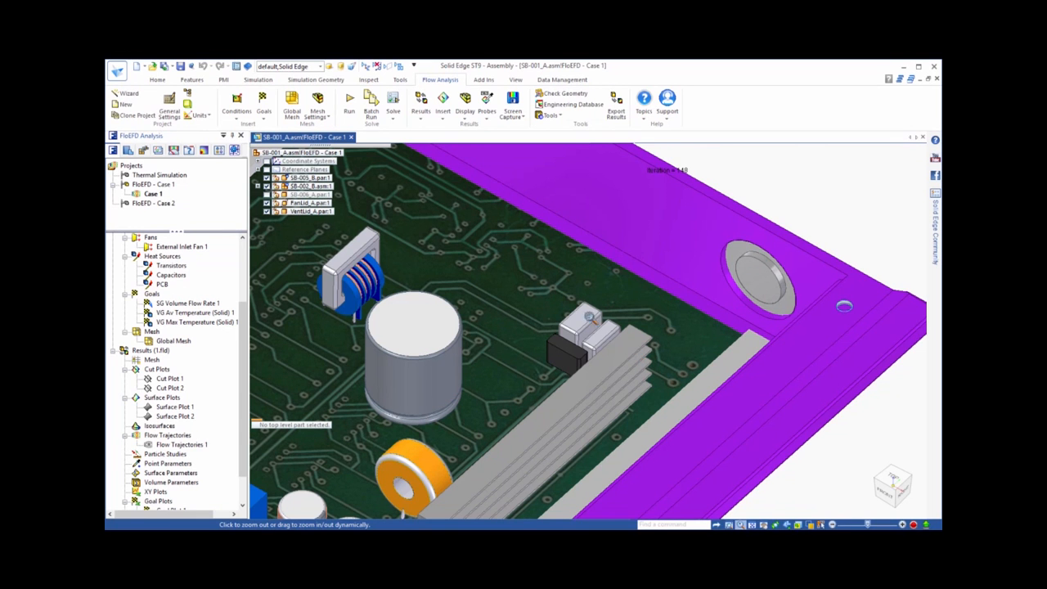
Activate the FloEFD - Case 2 project and clone Case 1's setup onto the FloEFD - Case 2 configuration.
click(152, 203)
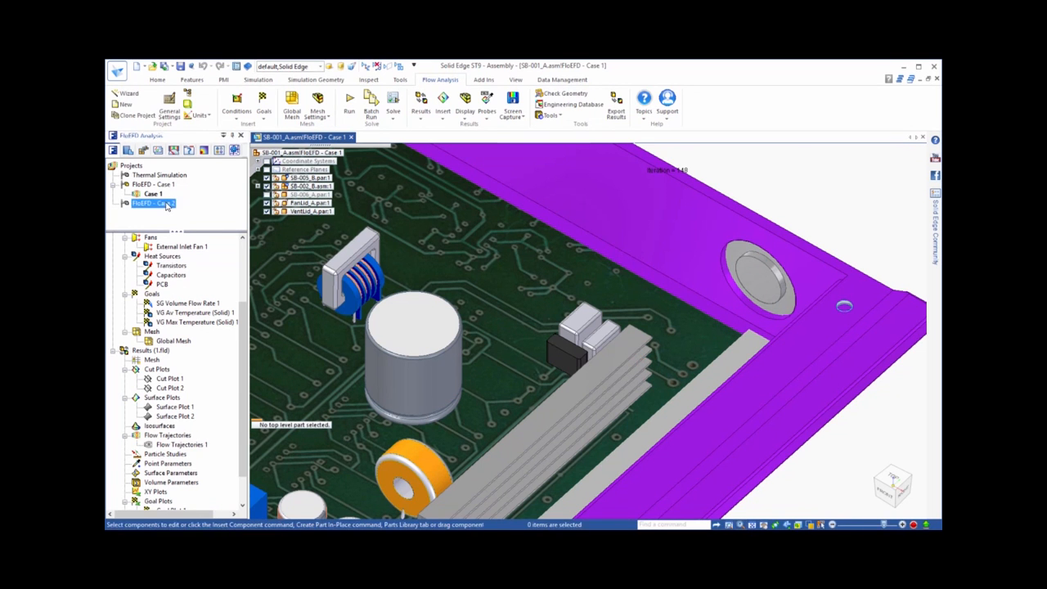
click(150, 203)
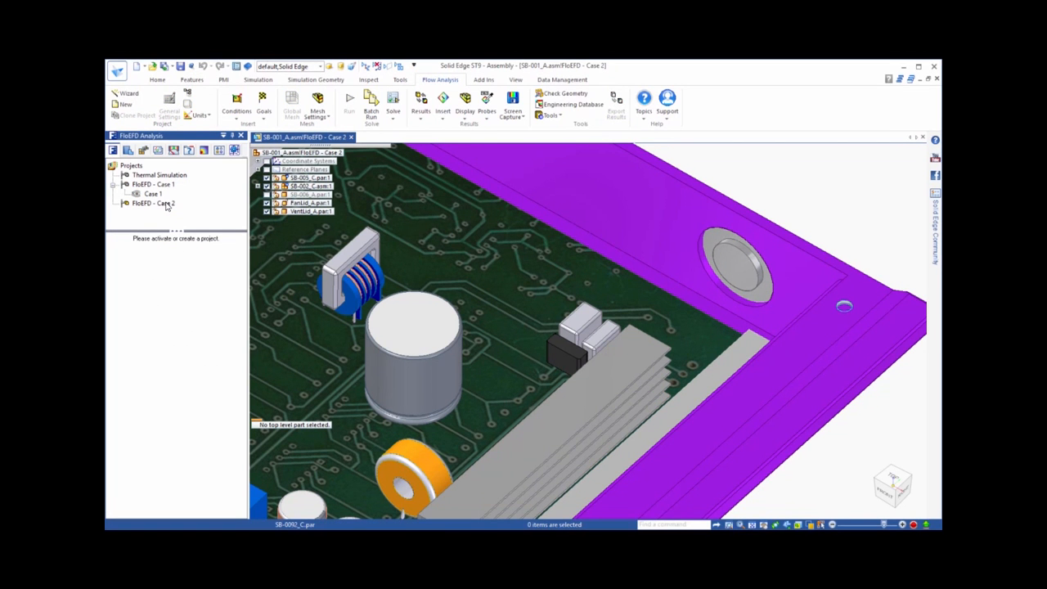
mouse_move(154, 195)
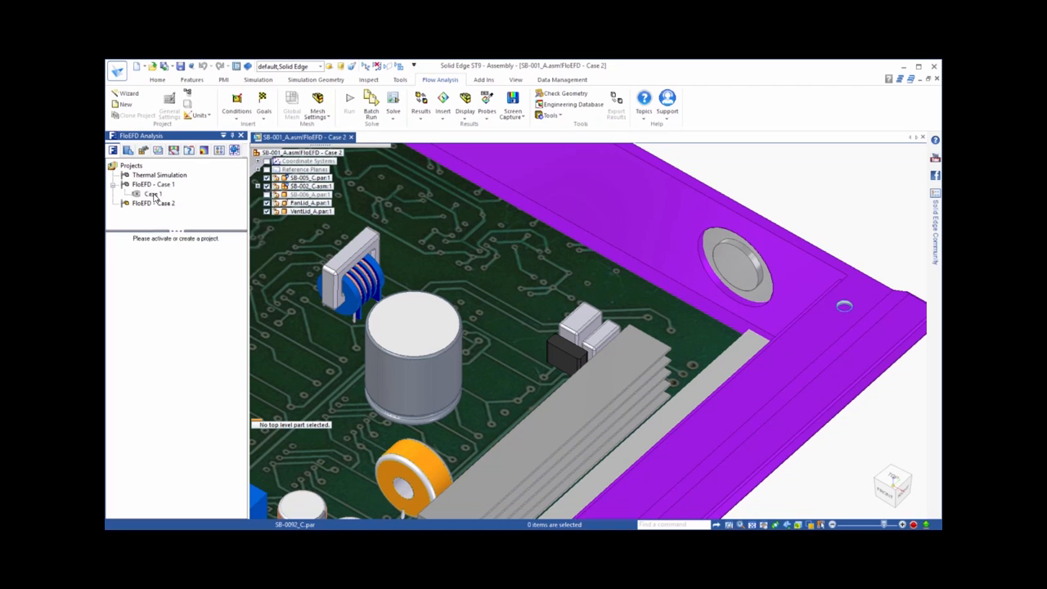
click(138, 112)
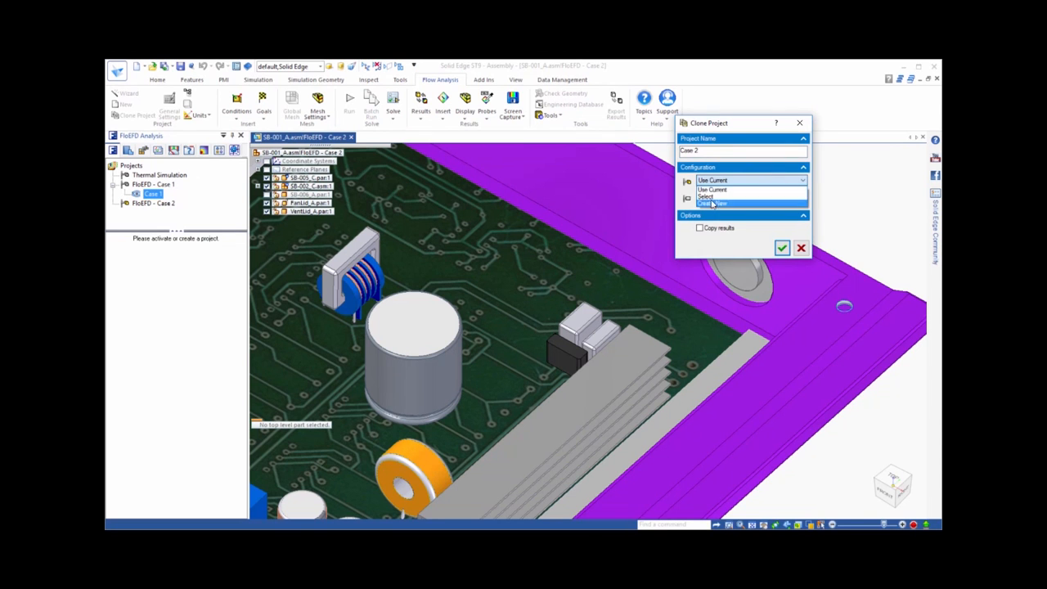
click(706, 197)
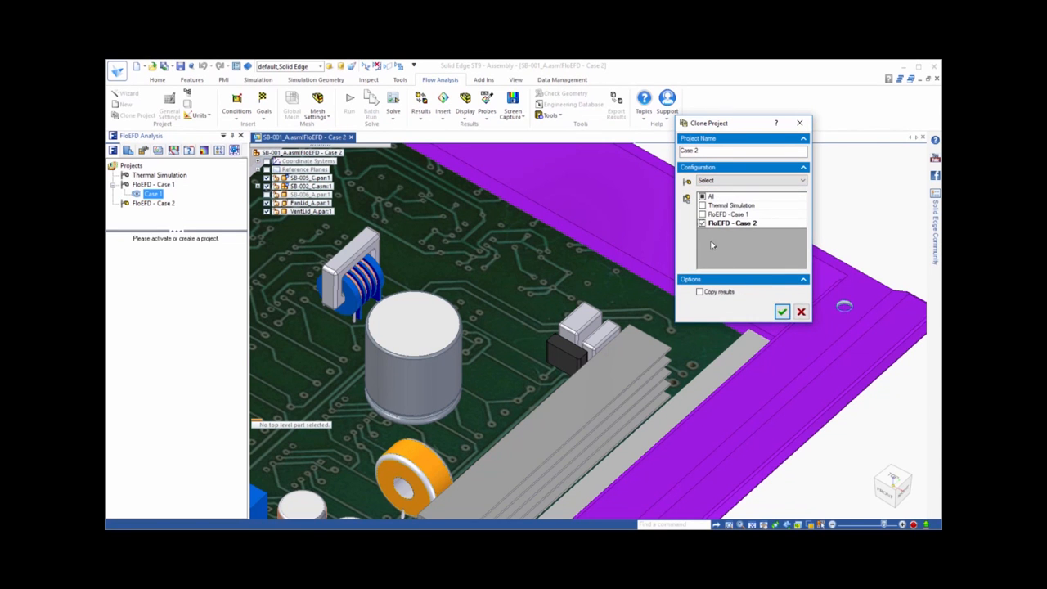
click(782, 311)
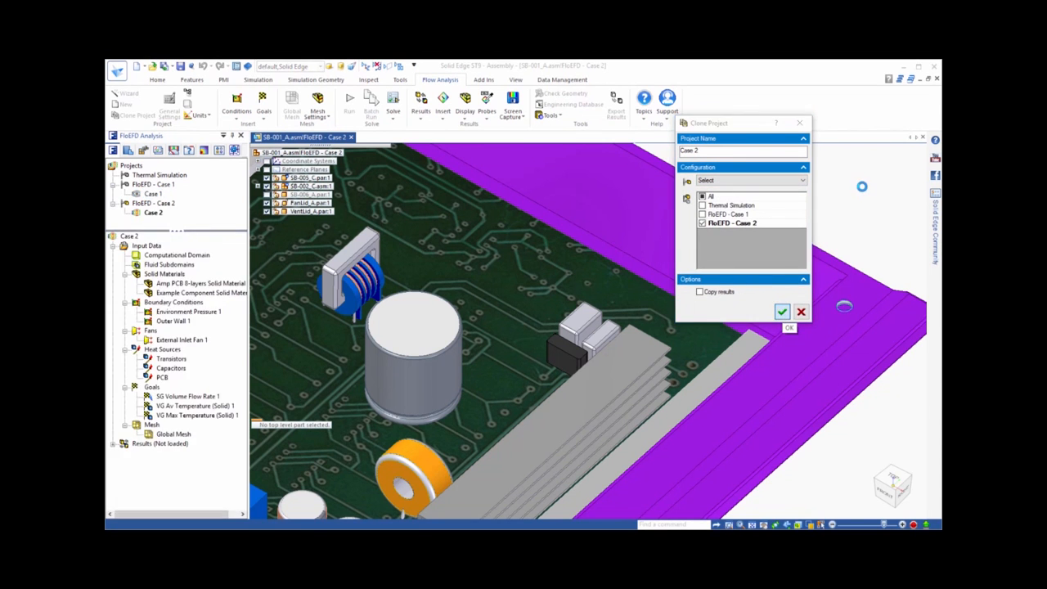
Confirm the clone settings and solve Case 2 so its results load.
click(782, 311)
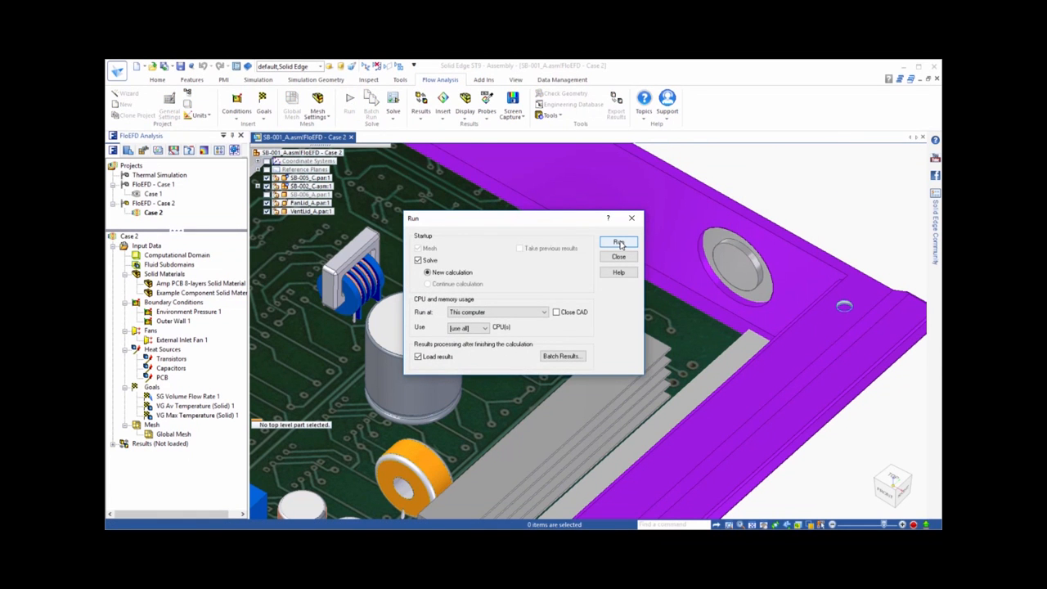
click(619, 243)
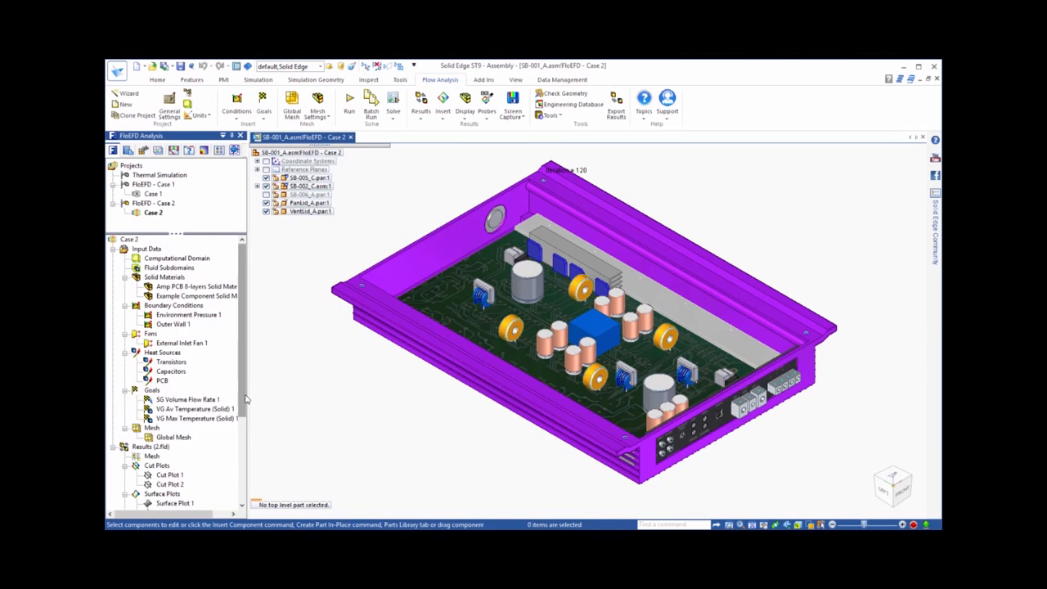
scroll(down, 3)
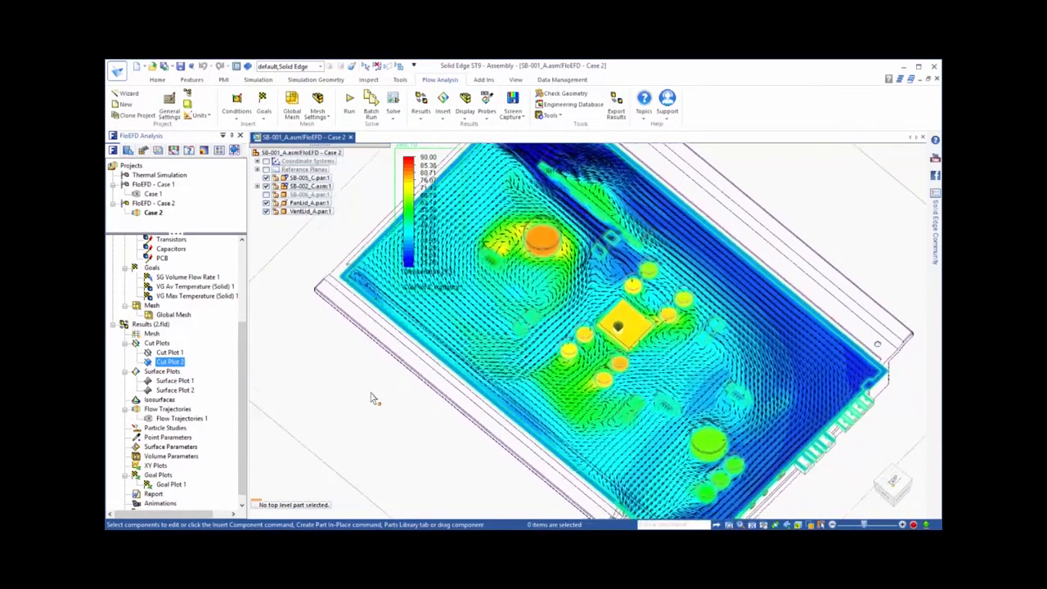
Hide Case 2's flow-vector Cut Plot 2 and display Surface Plot 2 instead.
right_click(170, 362)
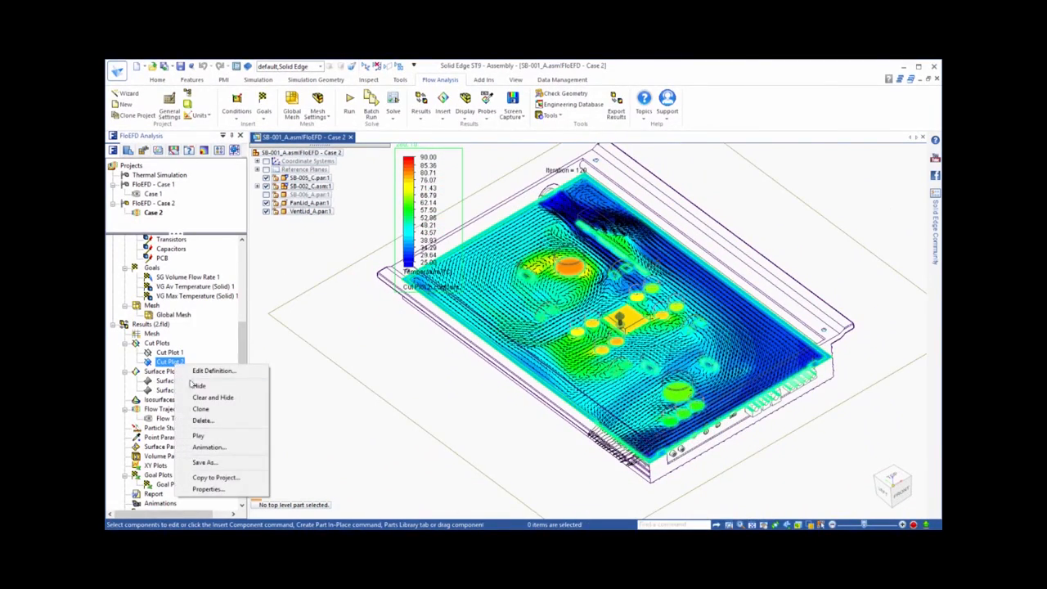
click(213, 397)
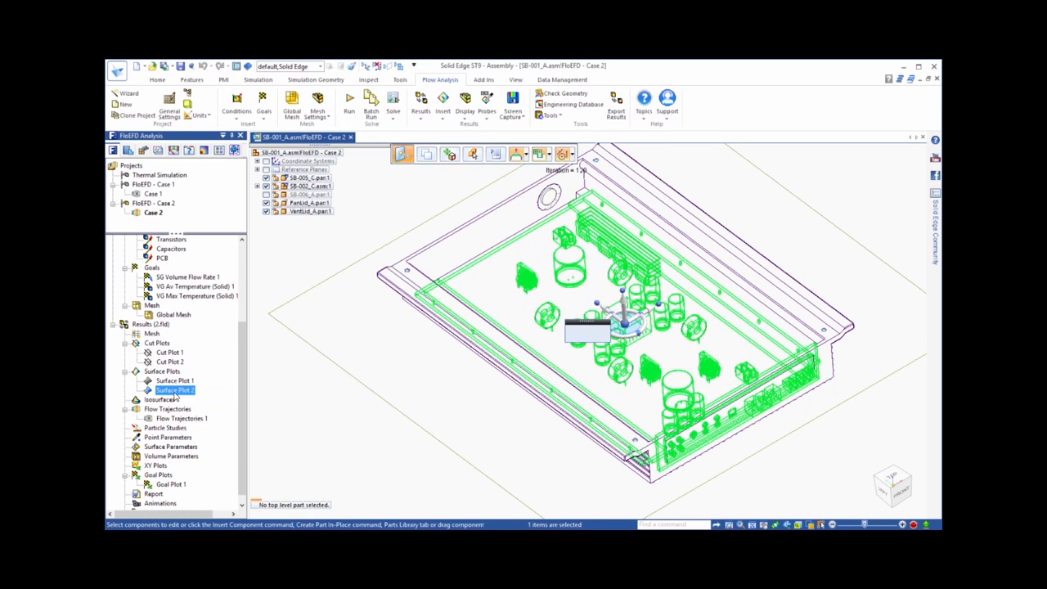
click(309, 187)
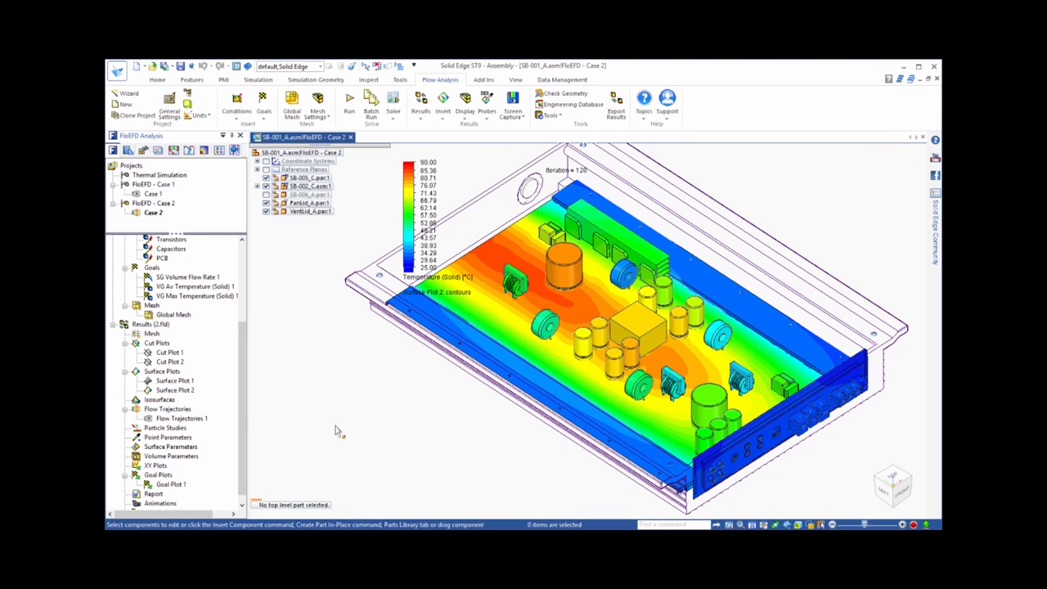
Start a results comparison from Case 2's Results including both Case 1 and Case 2.
right_click(144, 324)
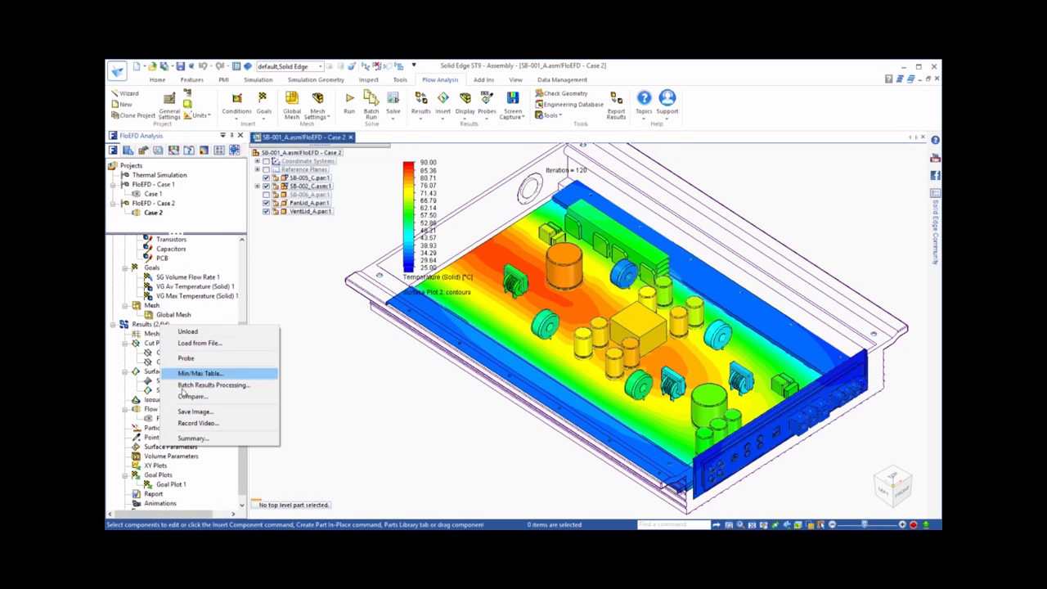
click(193, 396)
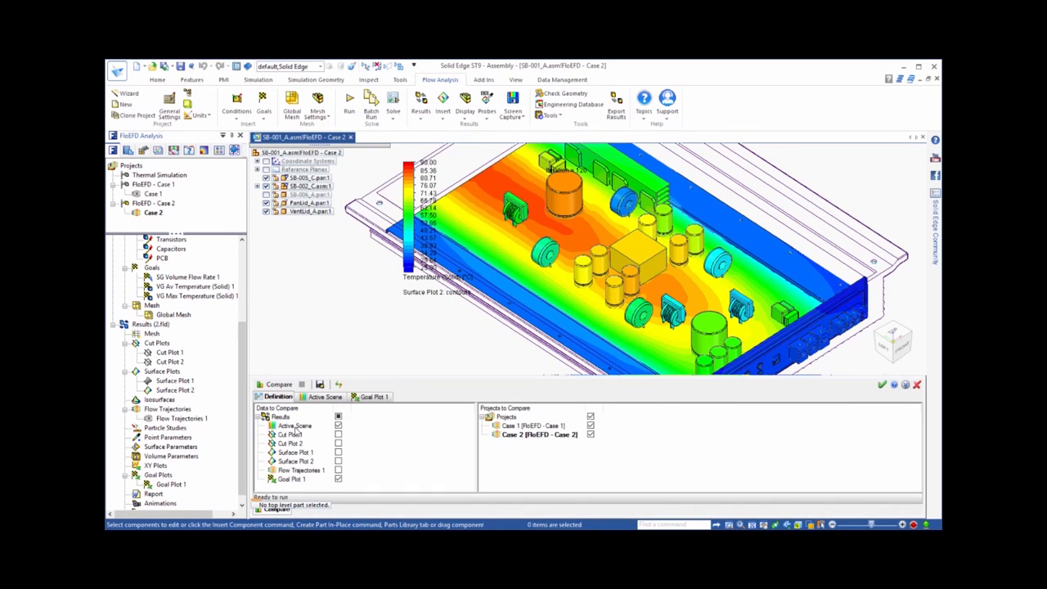
mouse_move(297, 484)
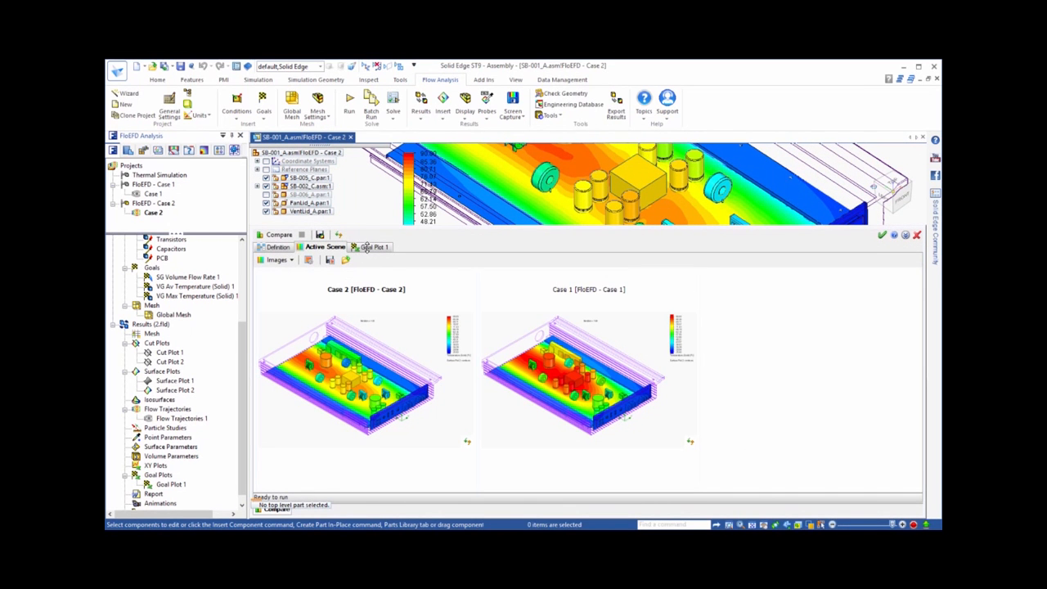
Show the Goal Plot 1 table comparing flow rate and transistor temperatures for both cases.
click(373, 245)
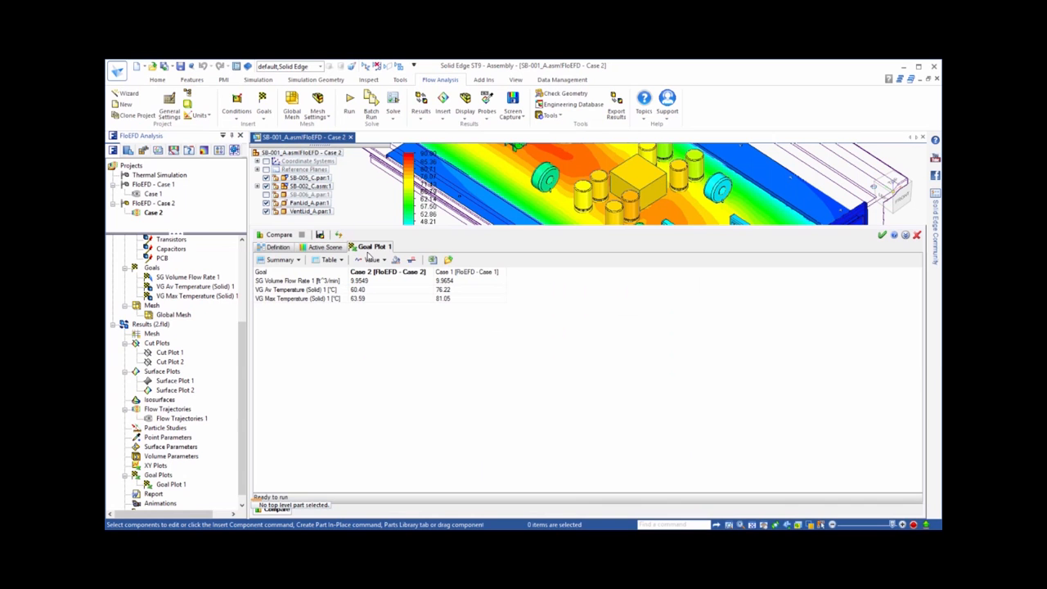
mouse_move(367, 323)
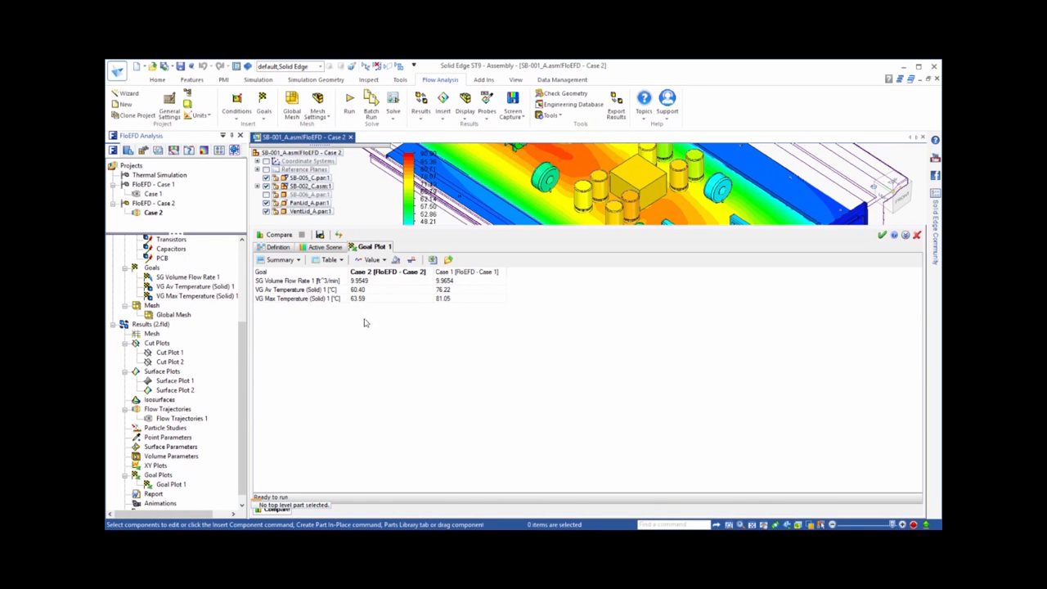
mouse_move(391, 310)
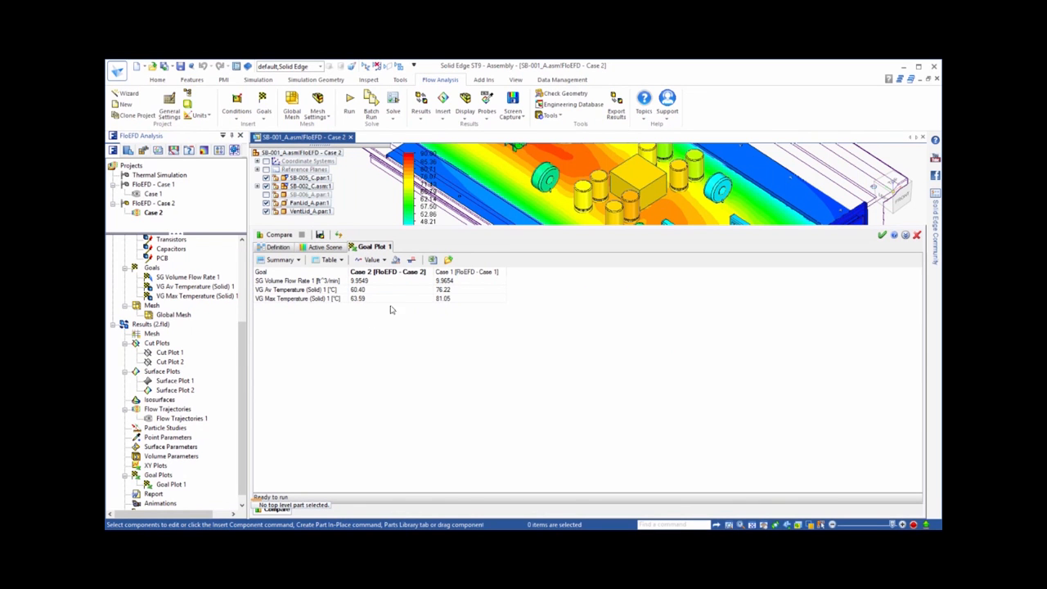